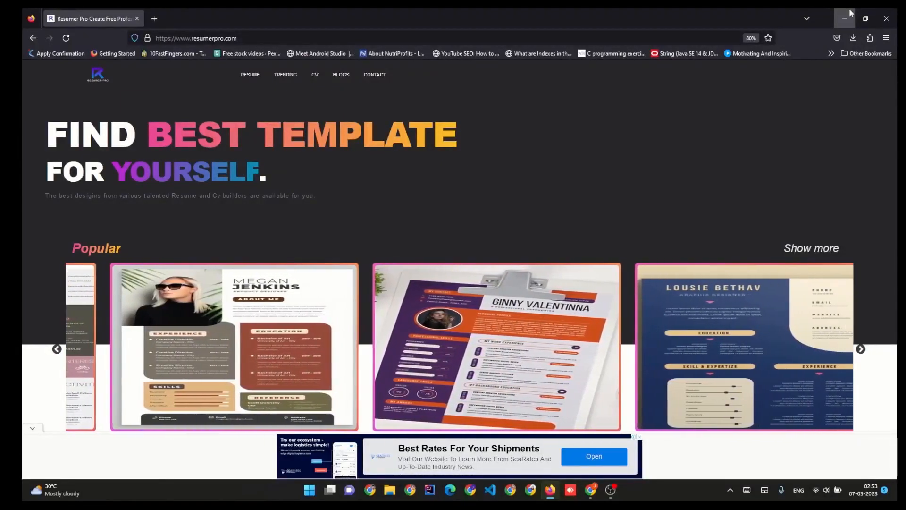
Step repeatedly through the templates shown on the resume page
click(860, 348)
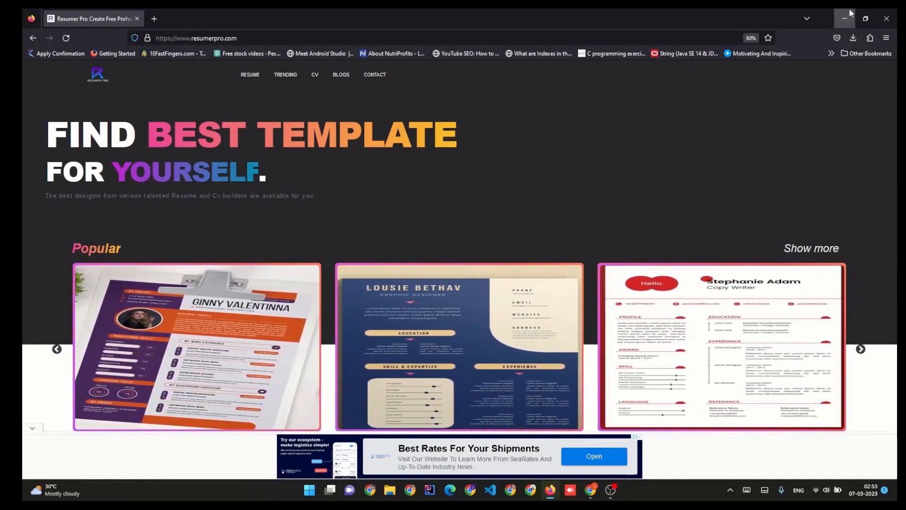
click(861, 349)
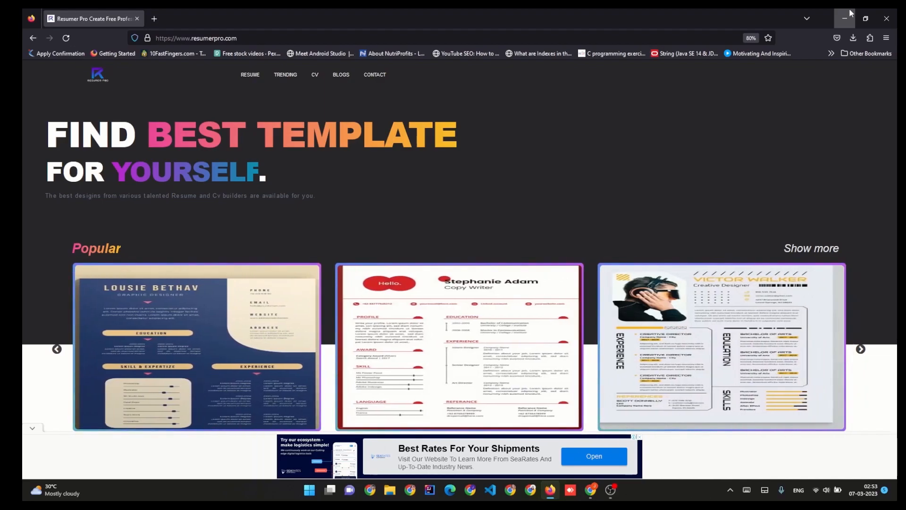
click(860, 349)
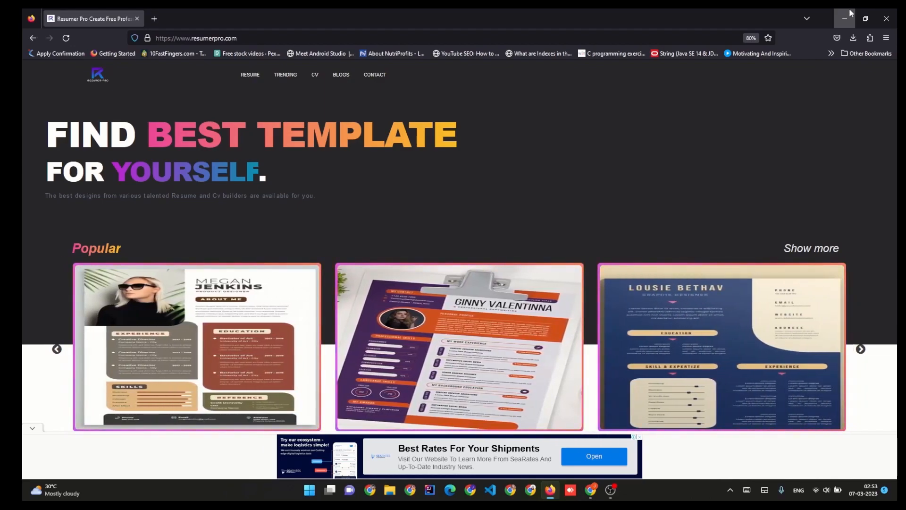
click(861, 348)
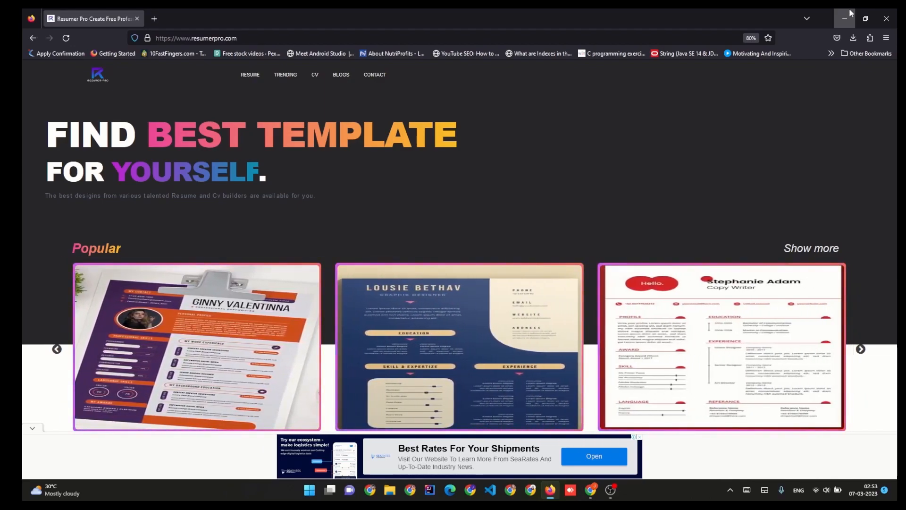
click(861, 349)
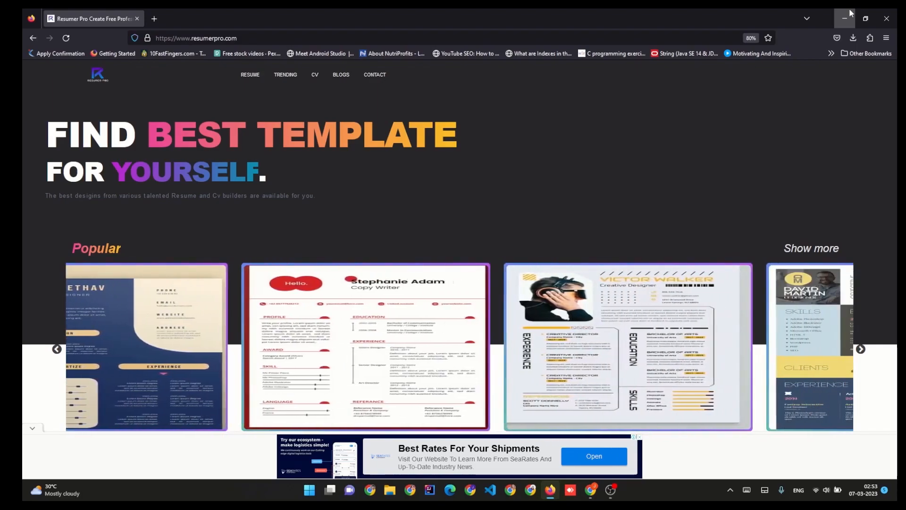
click(860, 348)
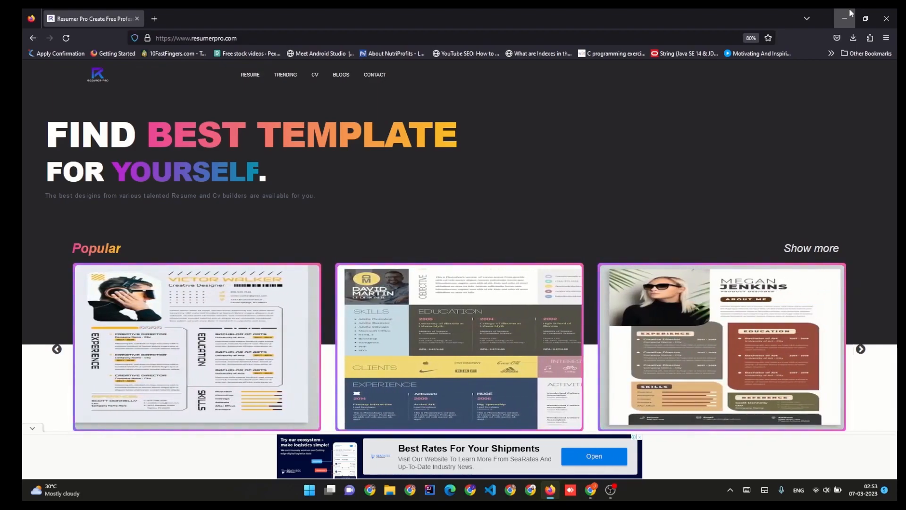
click(860, 348)
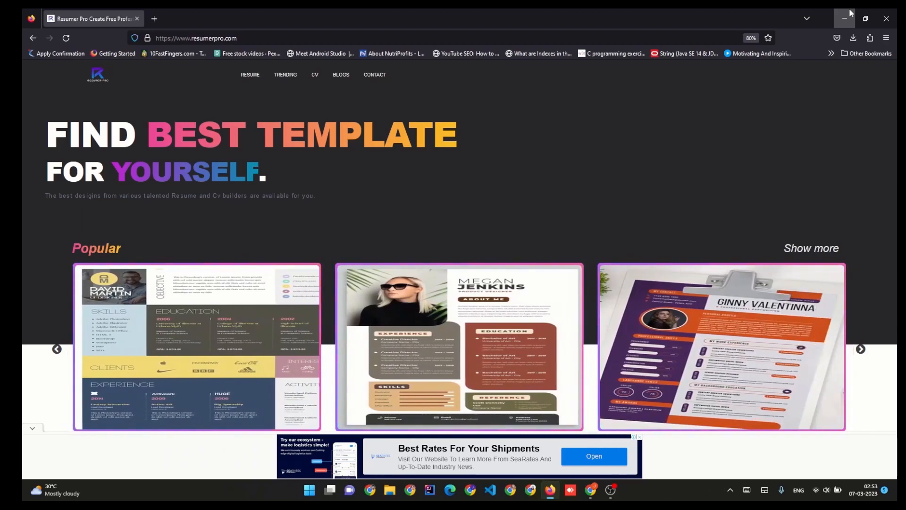
click(861, 348)
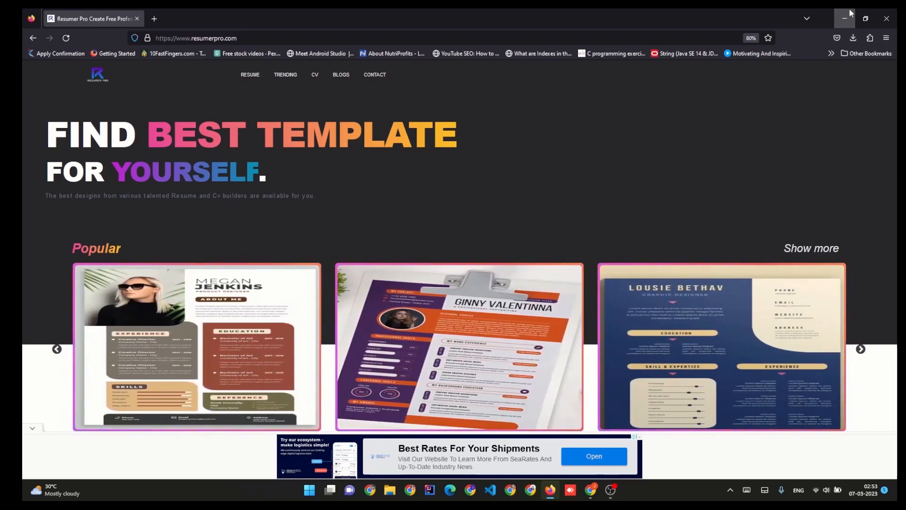
click(860, 349)
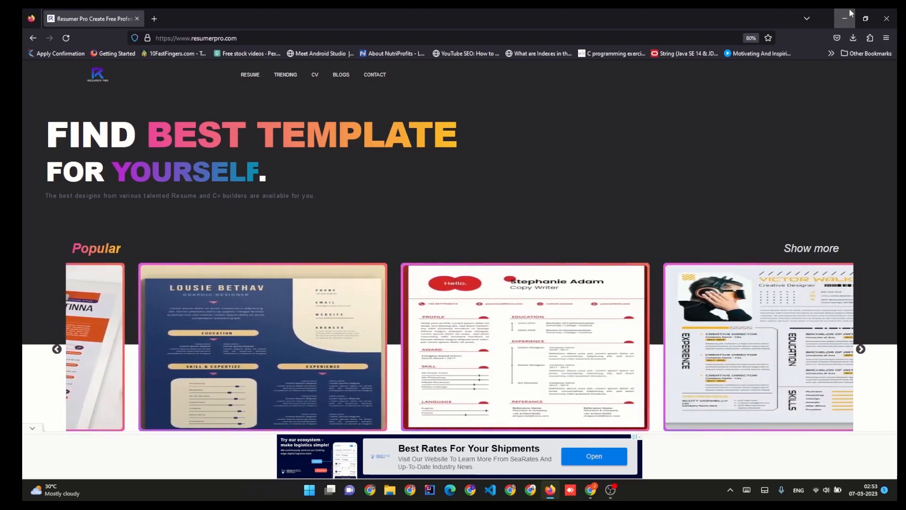
click(861, 348)
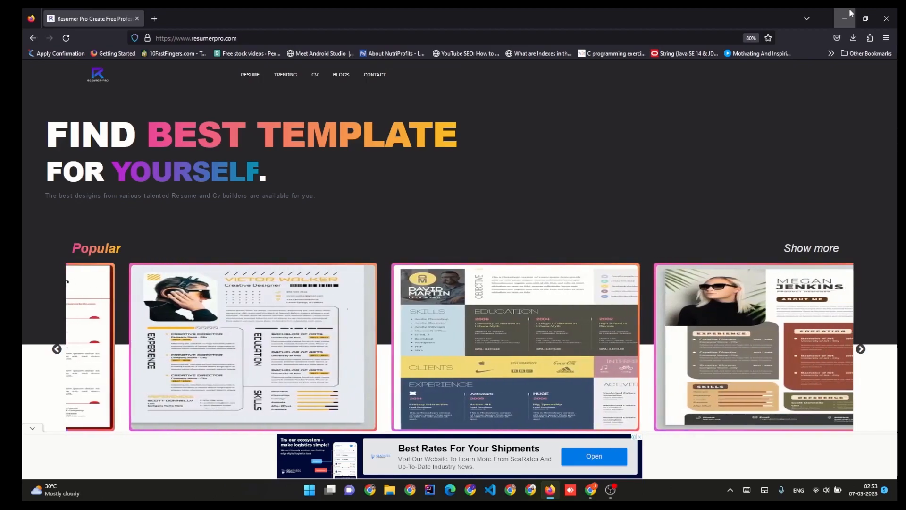
click(861, 348)
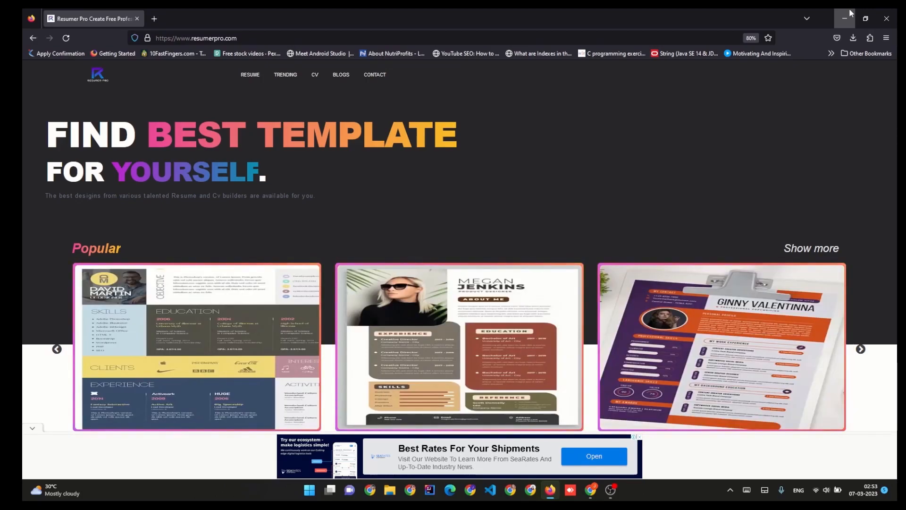
click(860, 349)
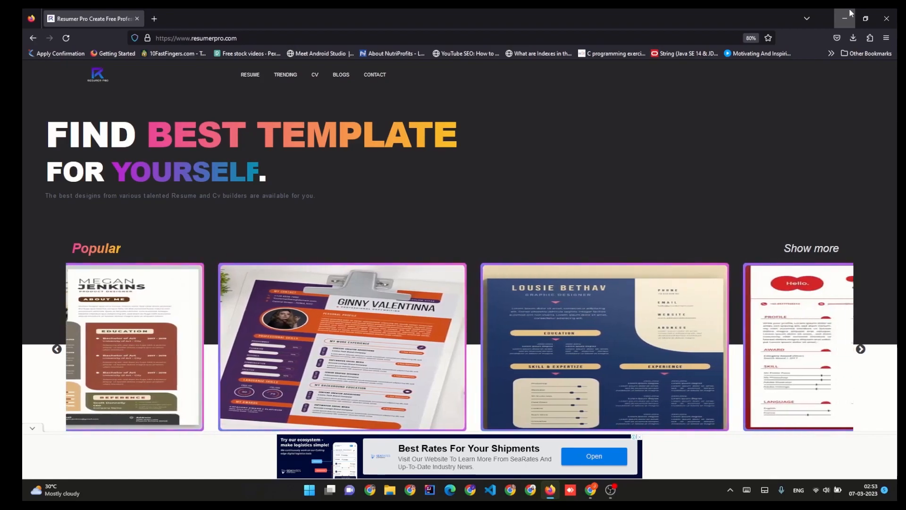
click(861, 349)
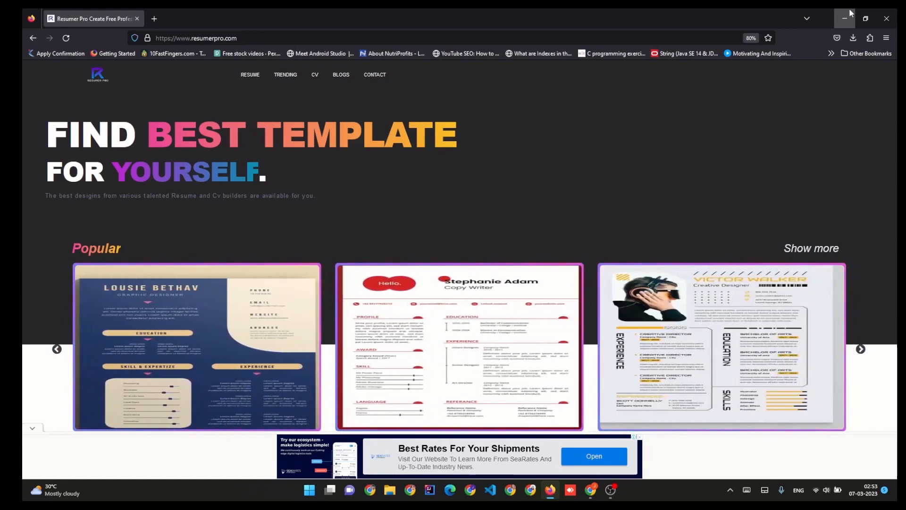
click(860, 348)
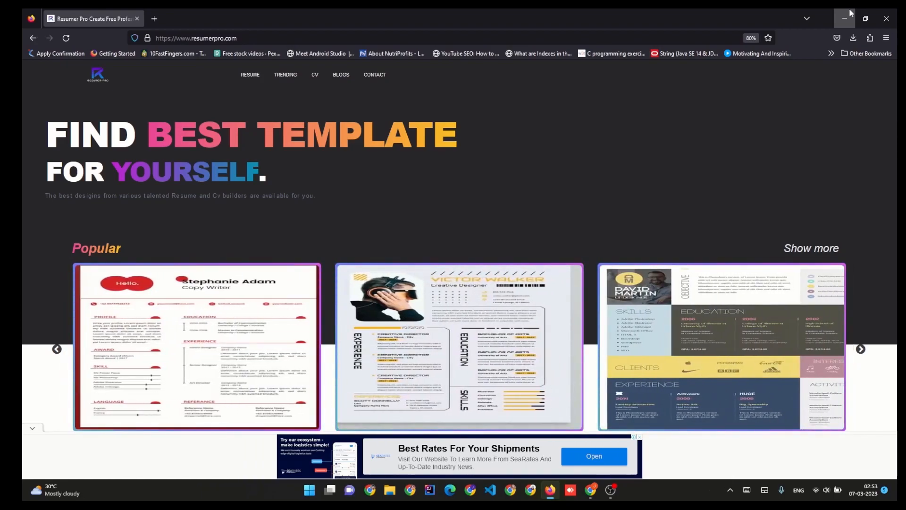
click(860, 348)
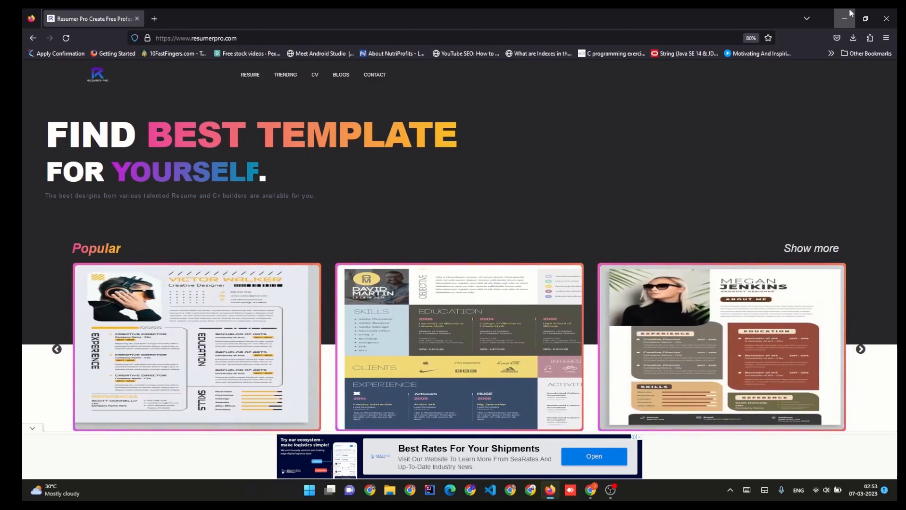
click(861, 349)
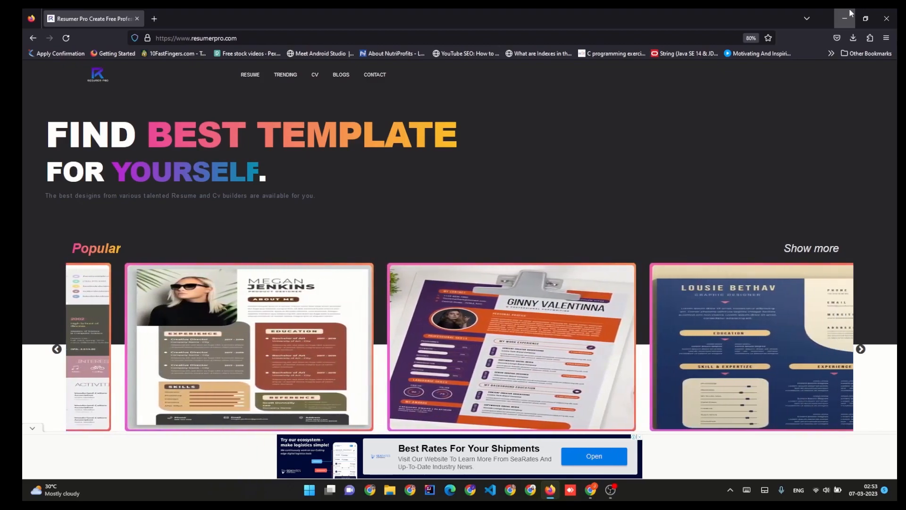
click(860, 348)
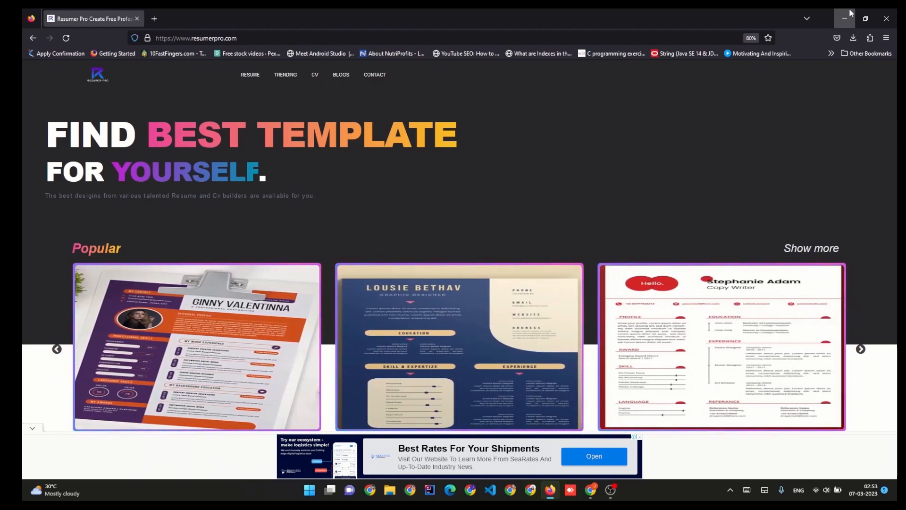
click(861, 348)
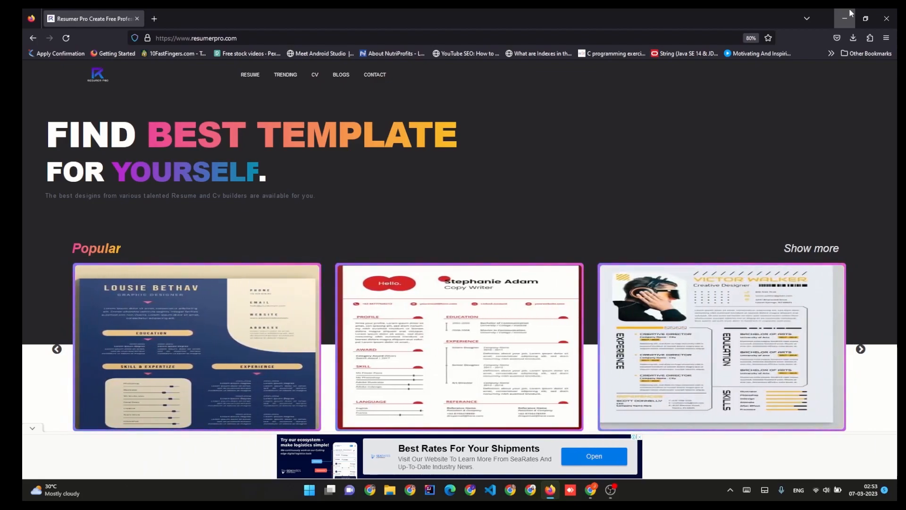
click(861, 348)
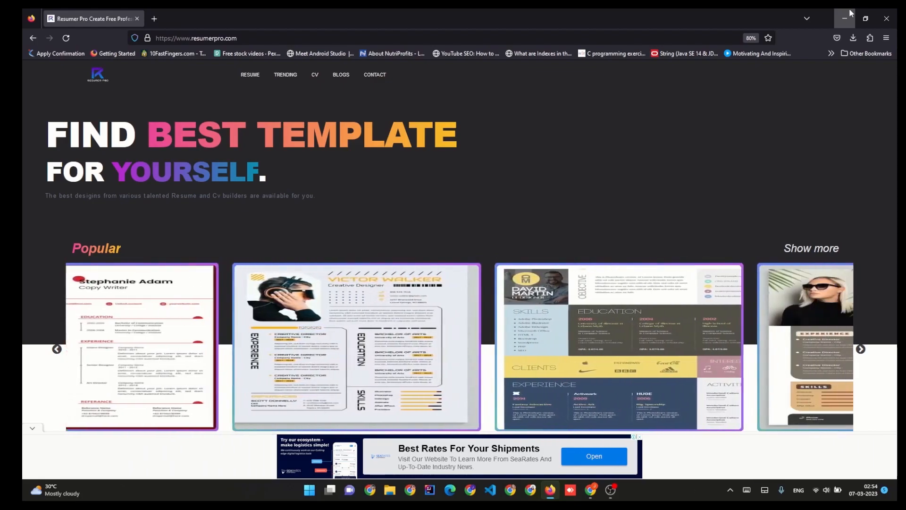
click(860, 348)
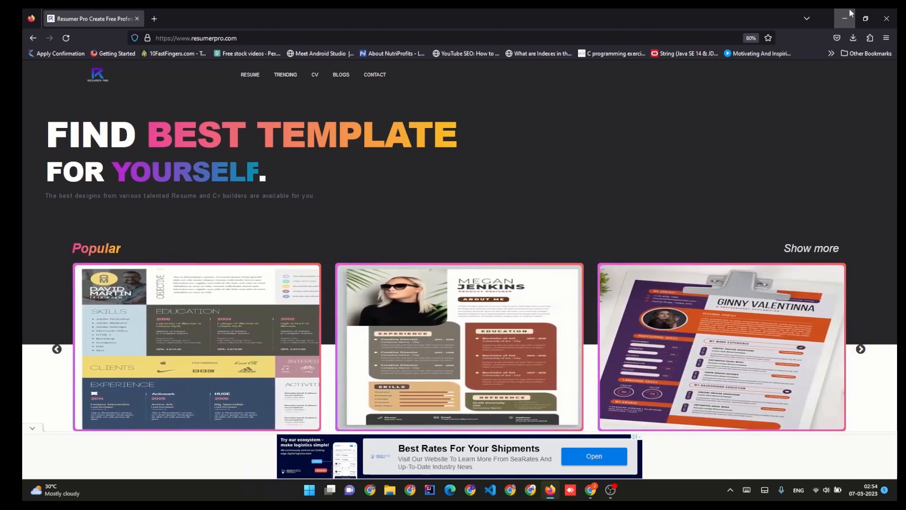
click(861, 348)
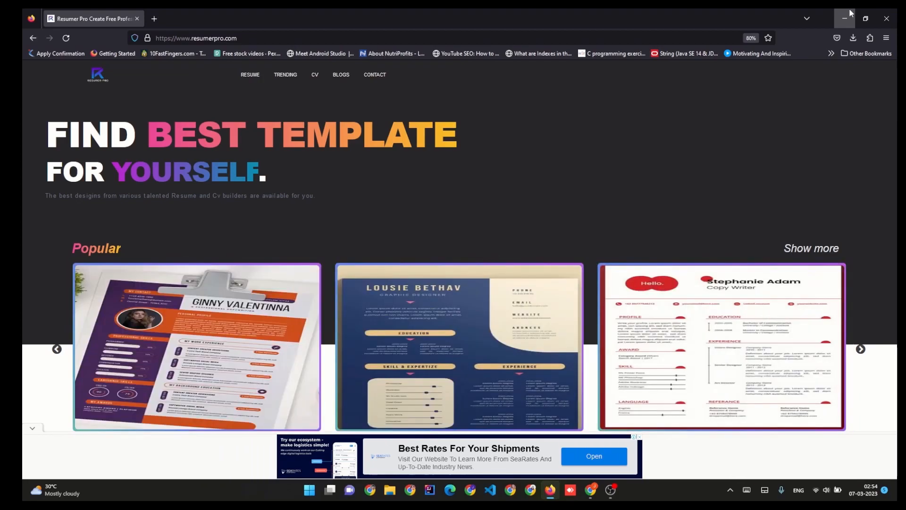
click(860, 348)
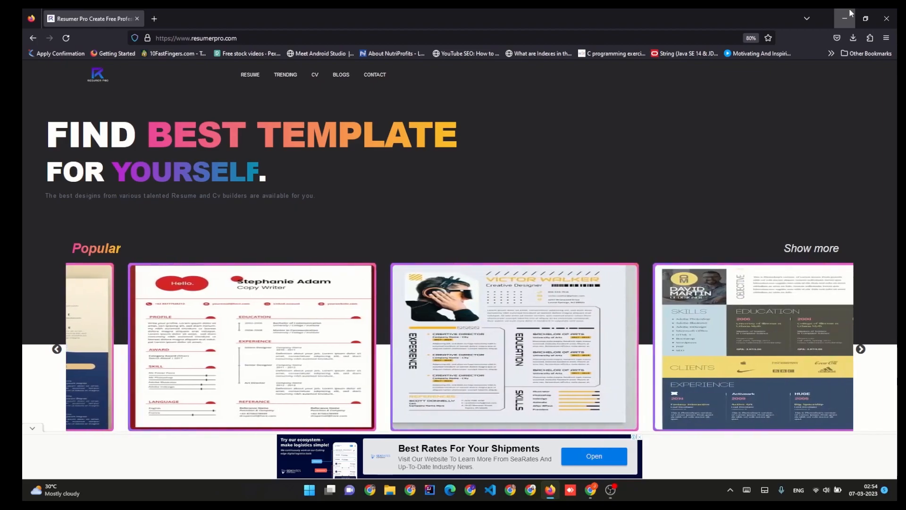
click(860, 348)
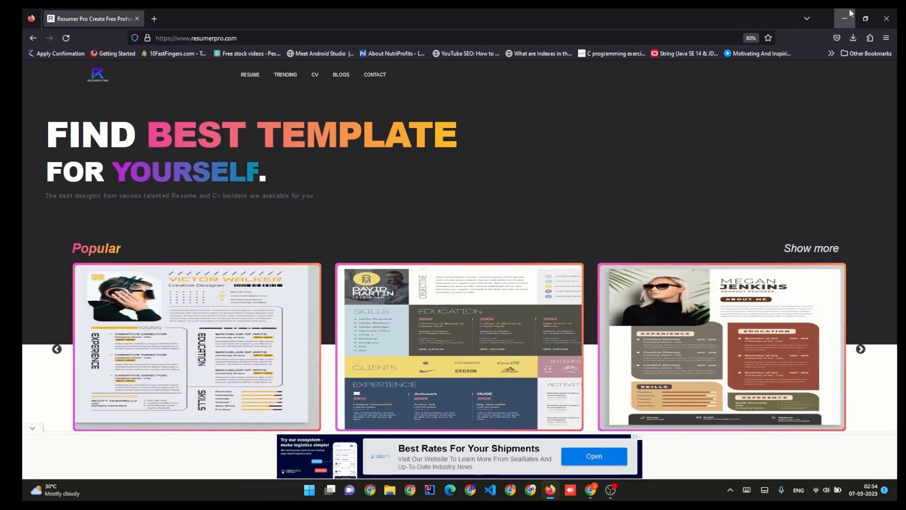
click(861, 348)
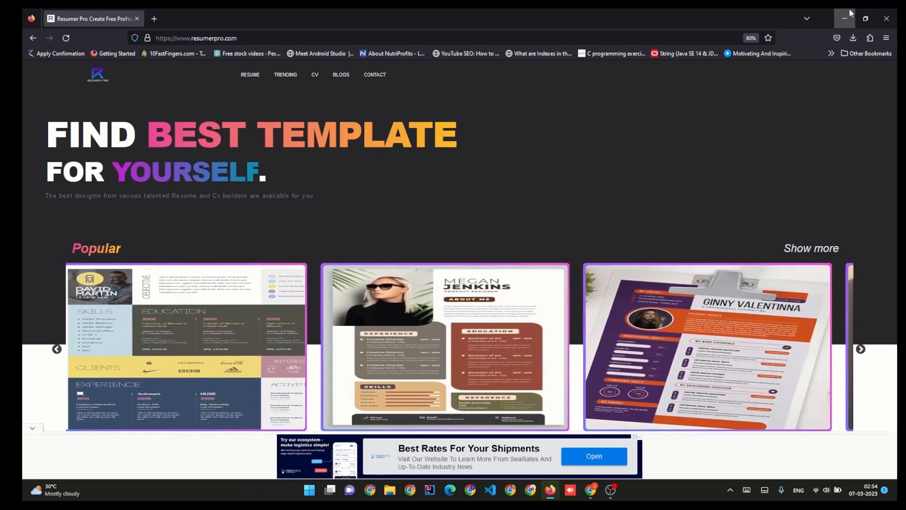
Open the page listing all resume templates and scroll down through it
click(57, 349)
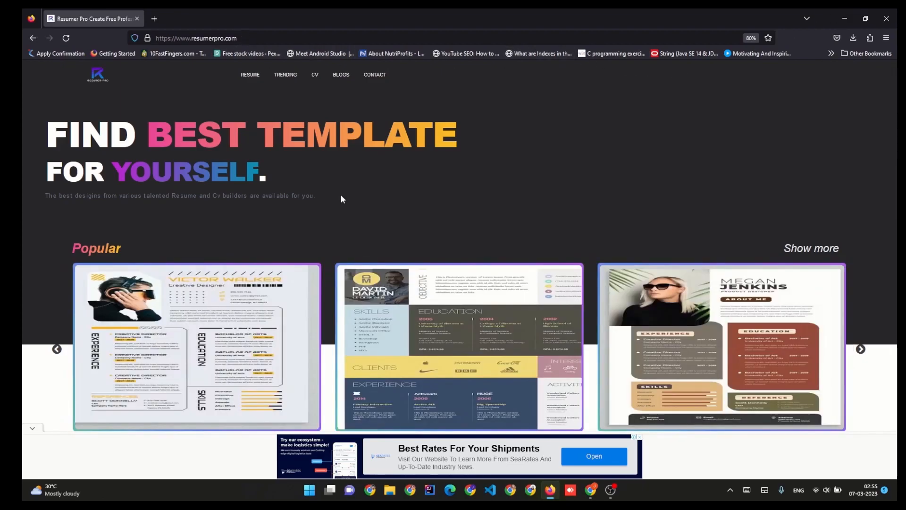
click(861, 348)
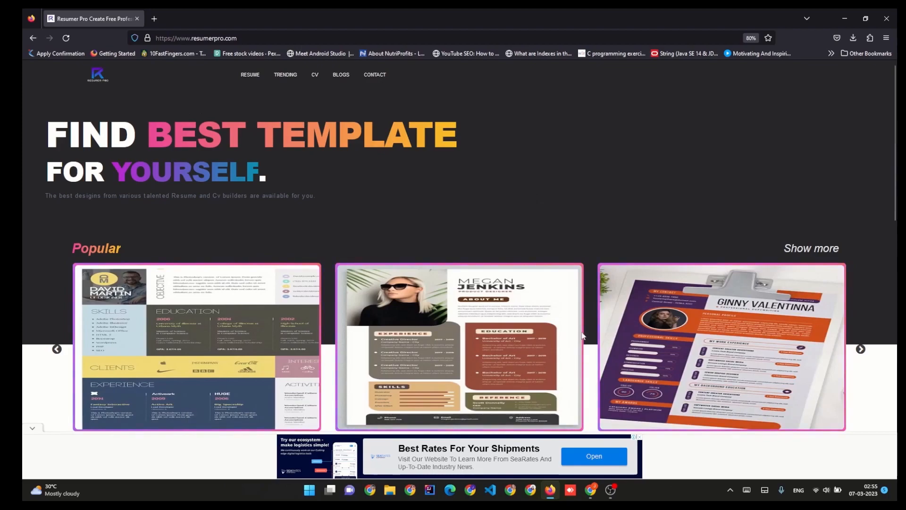
click(860, 348)
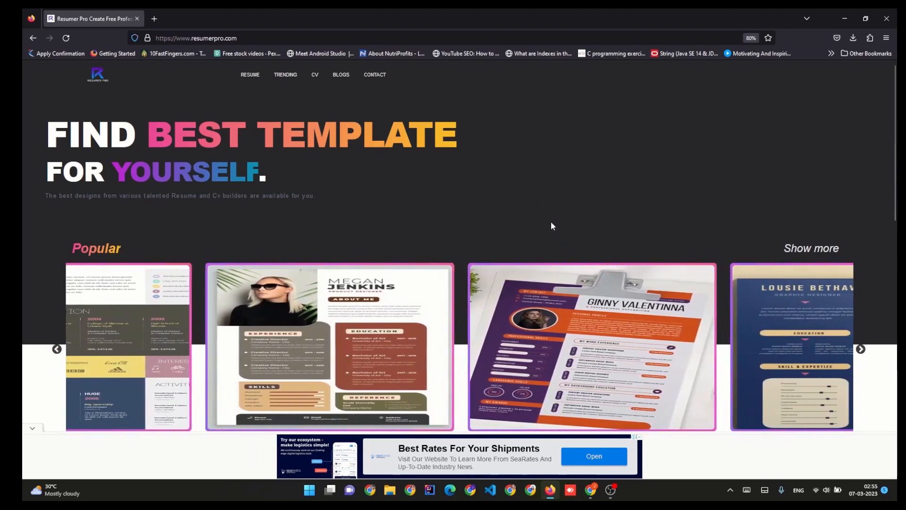
click(861, 349)
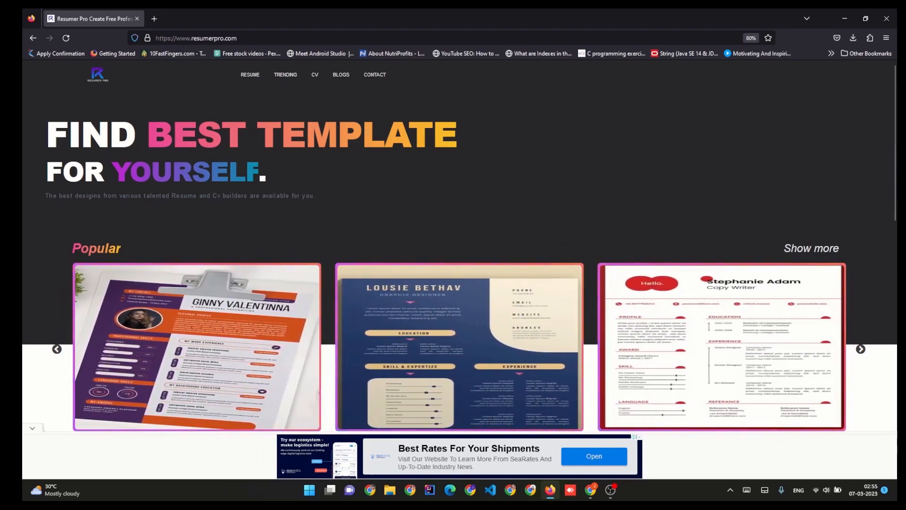
click(250, 75)
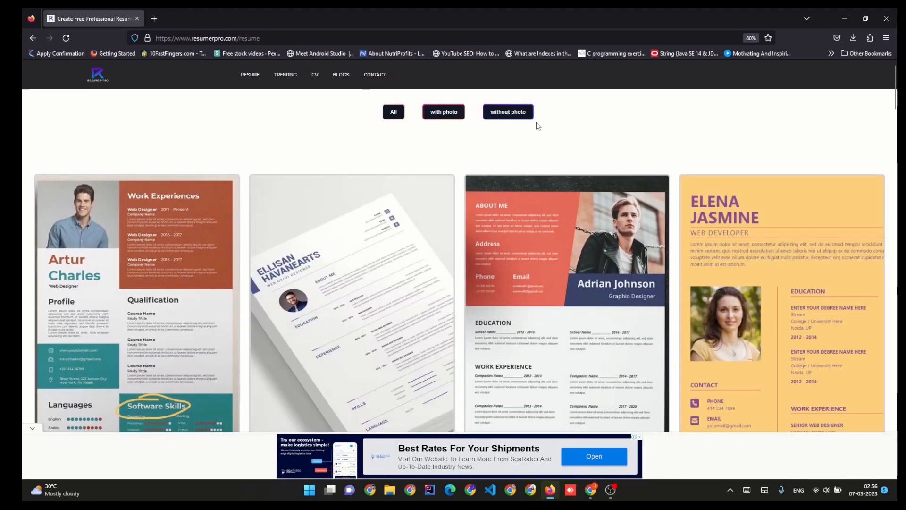
mouse_move(489, 125)
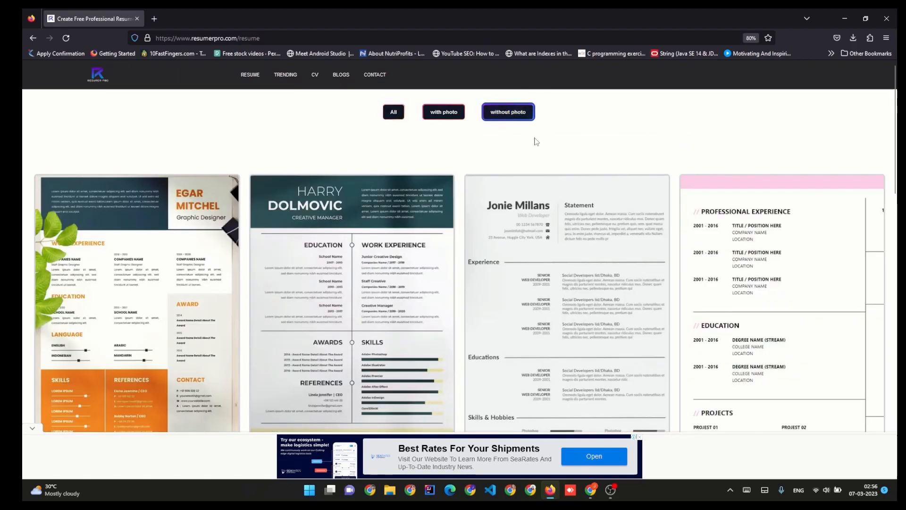
scroll(down, 3)
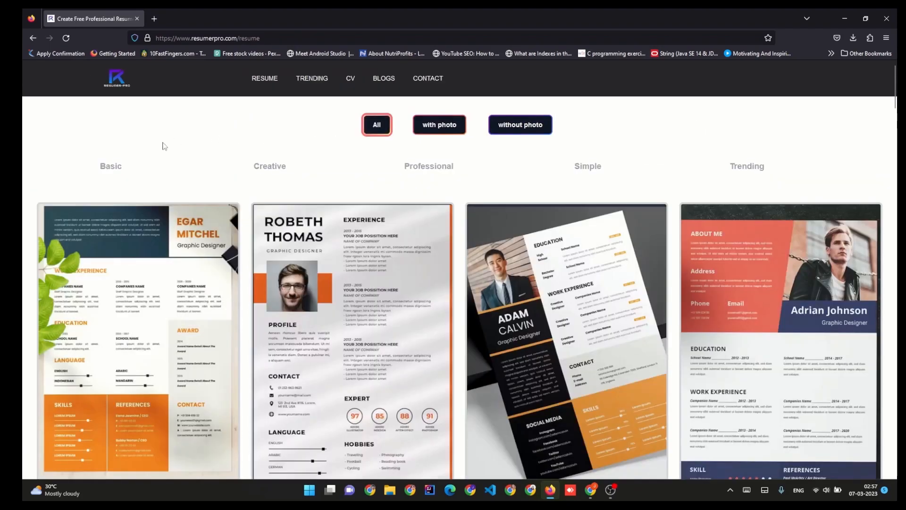
mouse_move(270, 166)
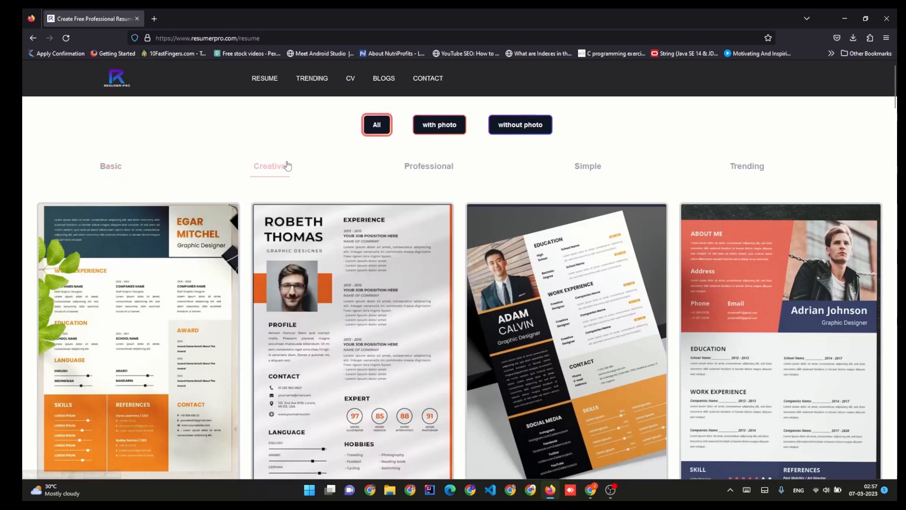
Browse the Simple, Trending and Basic template categories, scrolling through the Basic designs
click(588, 166)
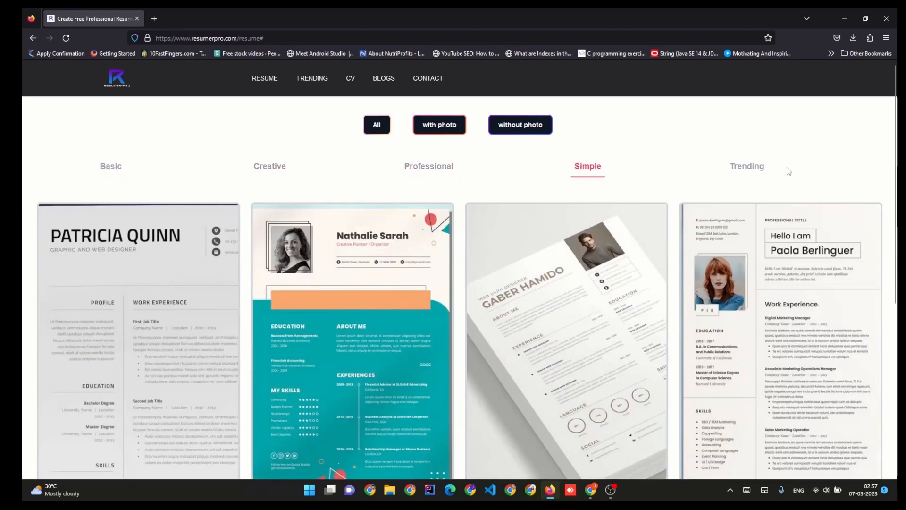
click(747, 165)
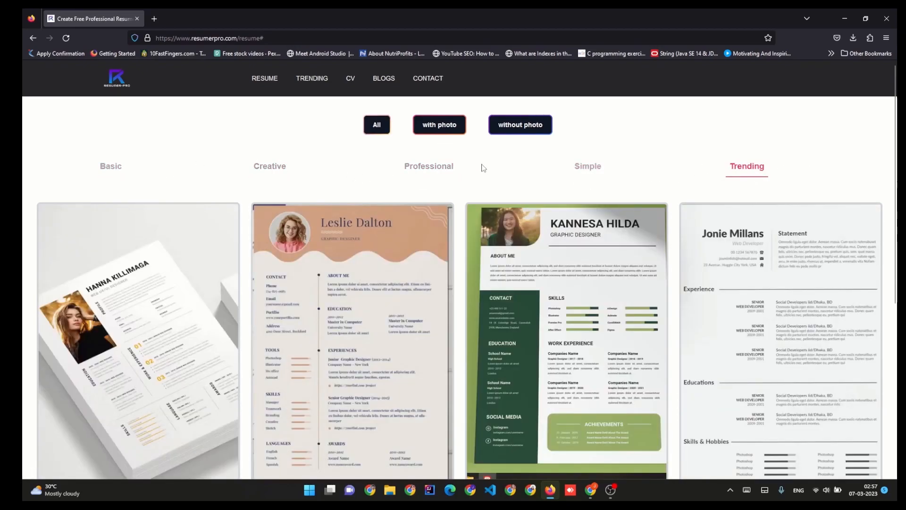
click(110, 166)
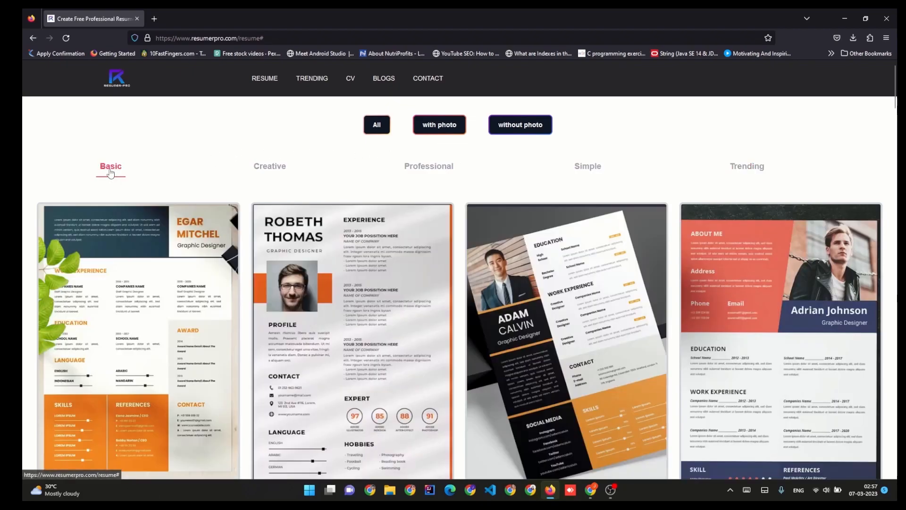
scroll(down, 3)
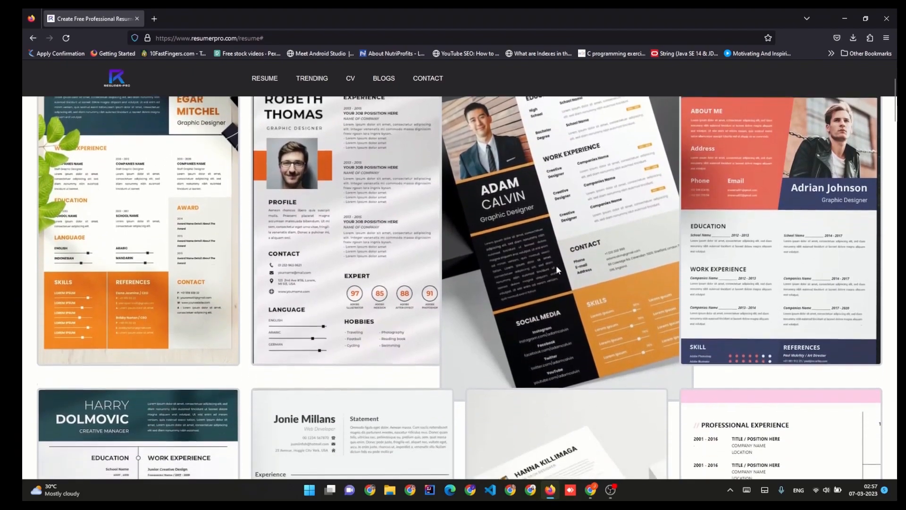
scroll(up, 3)
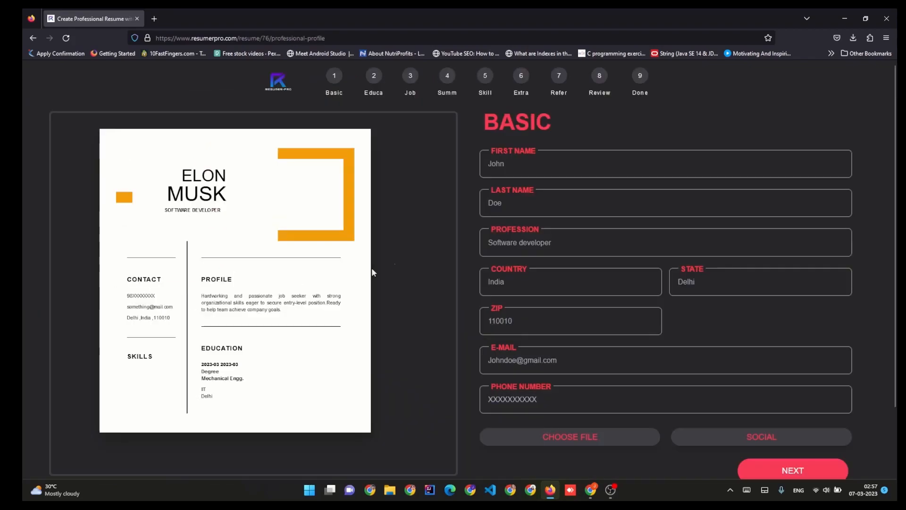
click(569, 436)
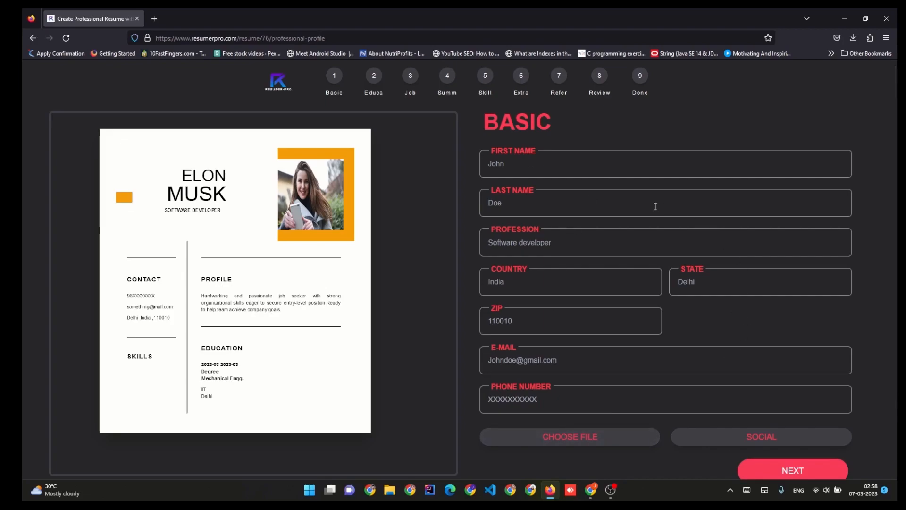
mouse_move(335, 76)
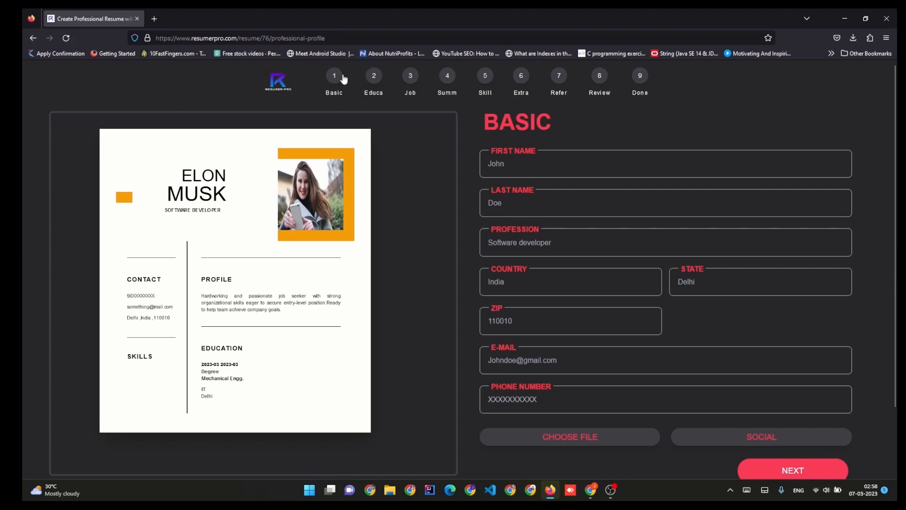
mouse_move(402, 84)
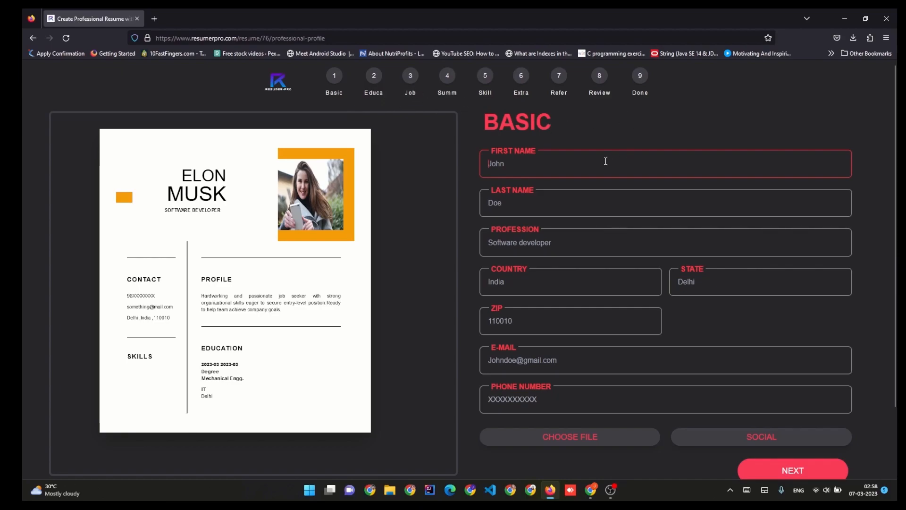
mouse_move(592, 155)
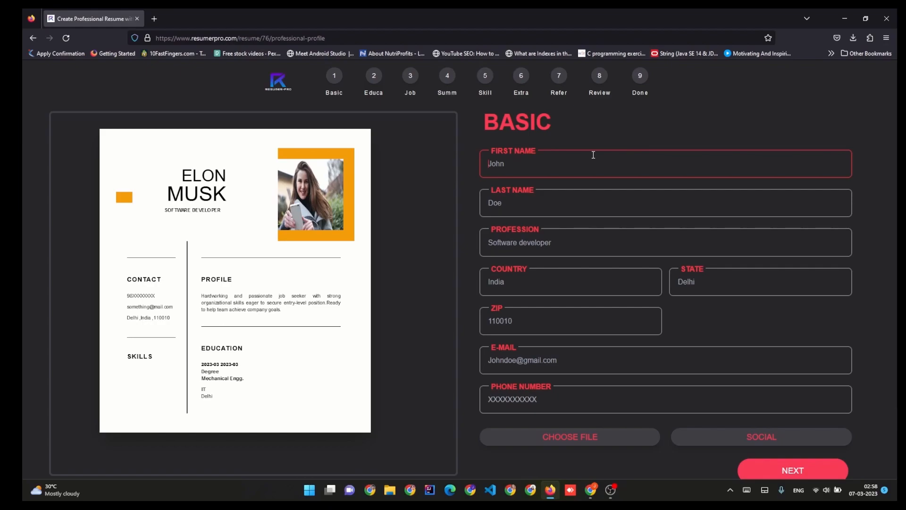
mouse_move(599, 161)
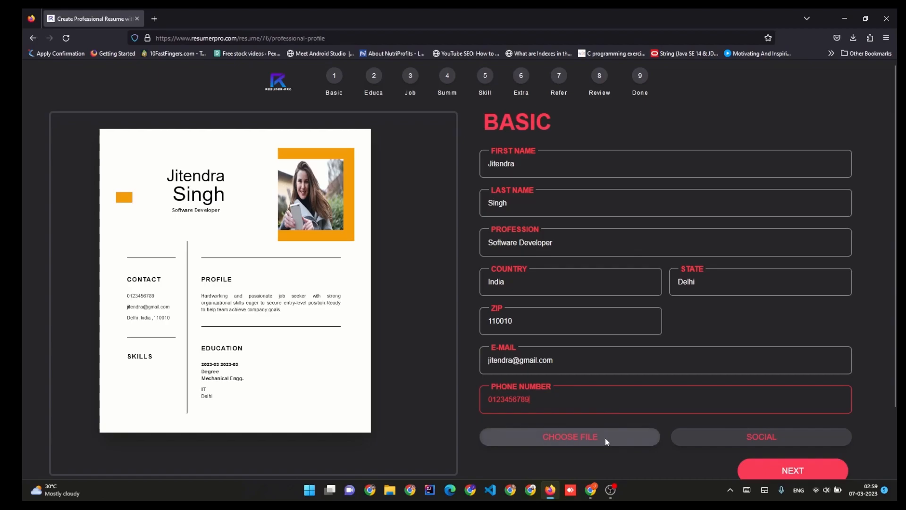
Choose a new profile photo for the resume
click(569, 437)
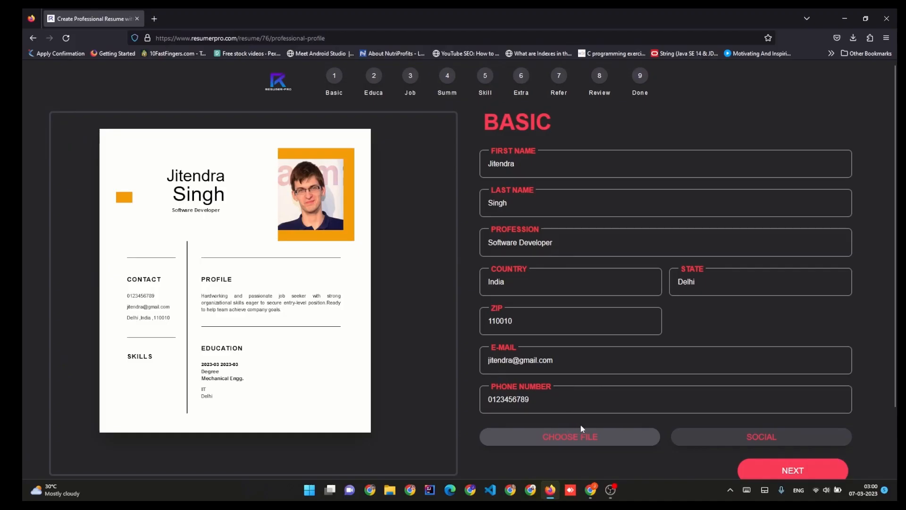
mouse_move(761, 436)
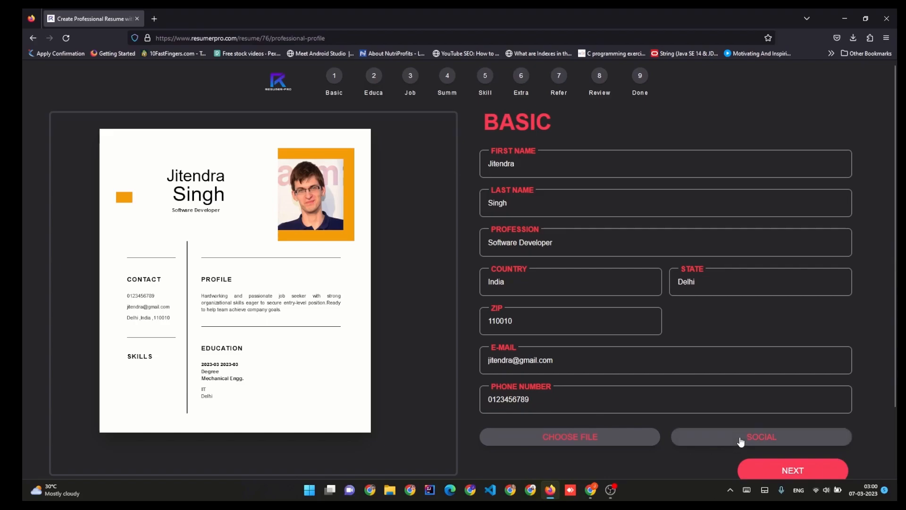
Add a LinkedIn social link with its profile URL
click(761, 436)
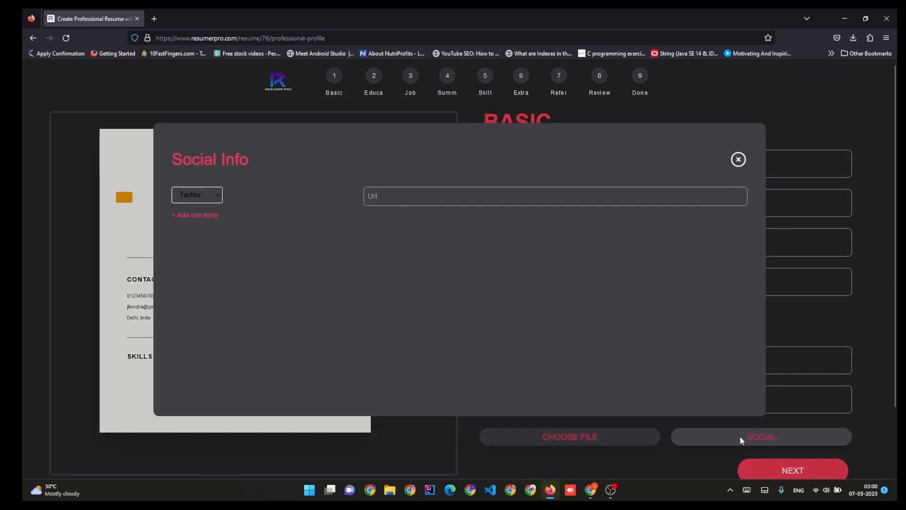
click(197, 195)
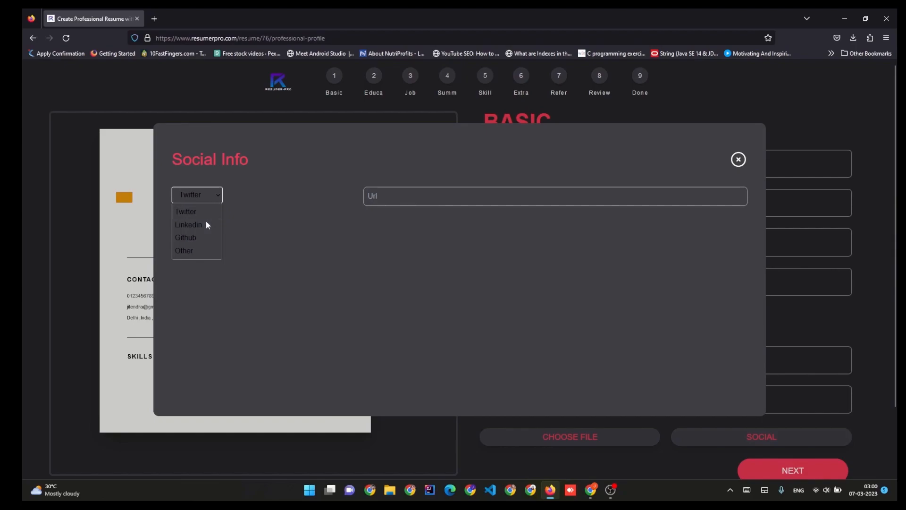
mouse_move(197, 250)
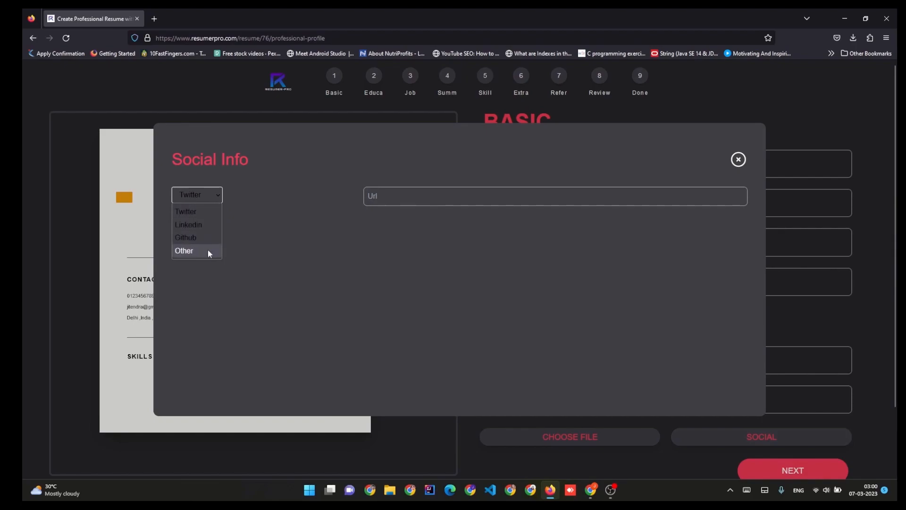
click(189, 224)
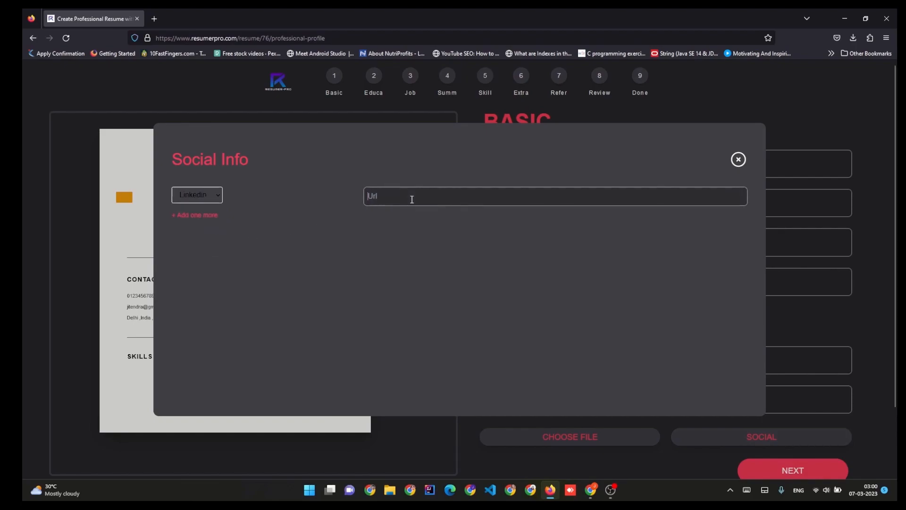
text(x)
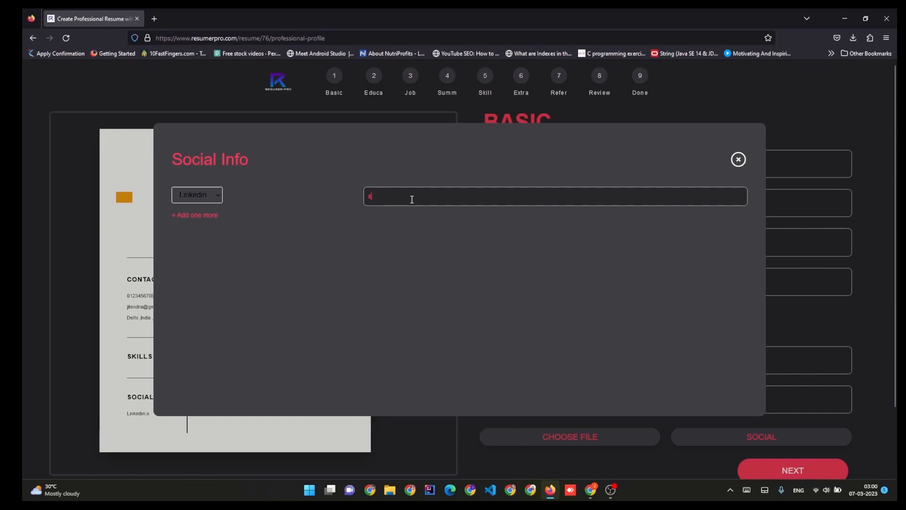
text(yz)
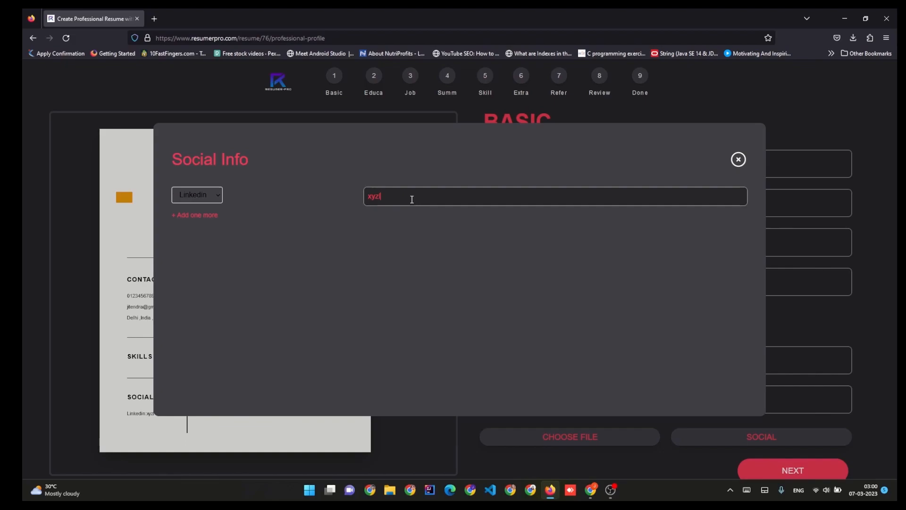
text(linkedin.)
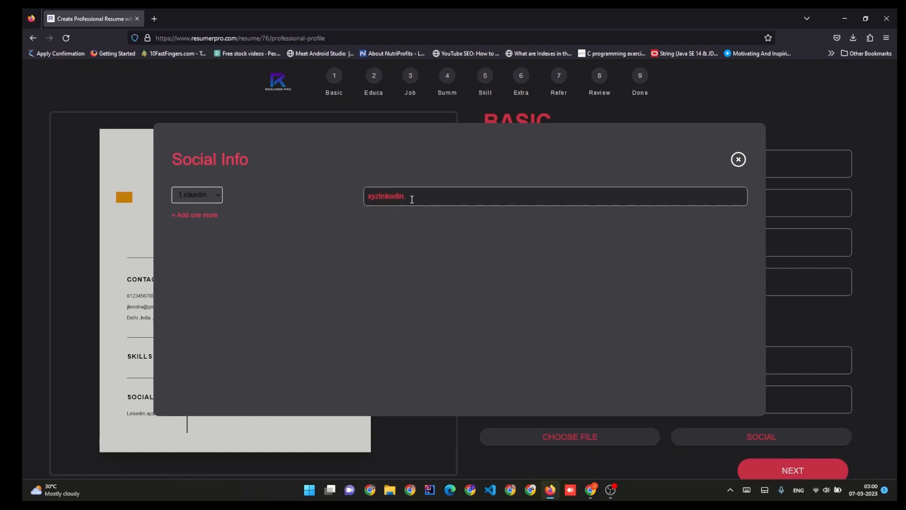
Add a second social link for Github, then close the Social Info editor
click(195, 214)
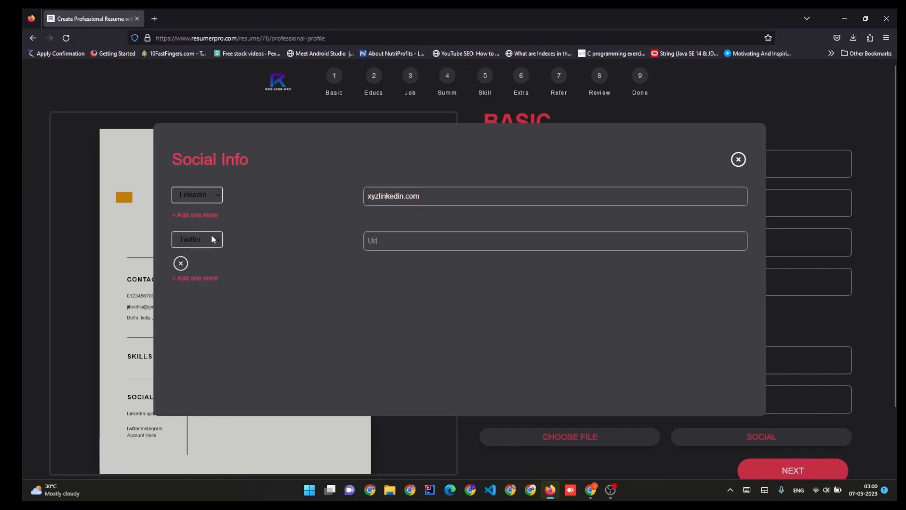
click(196, 239)
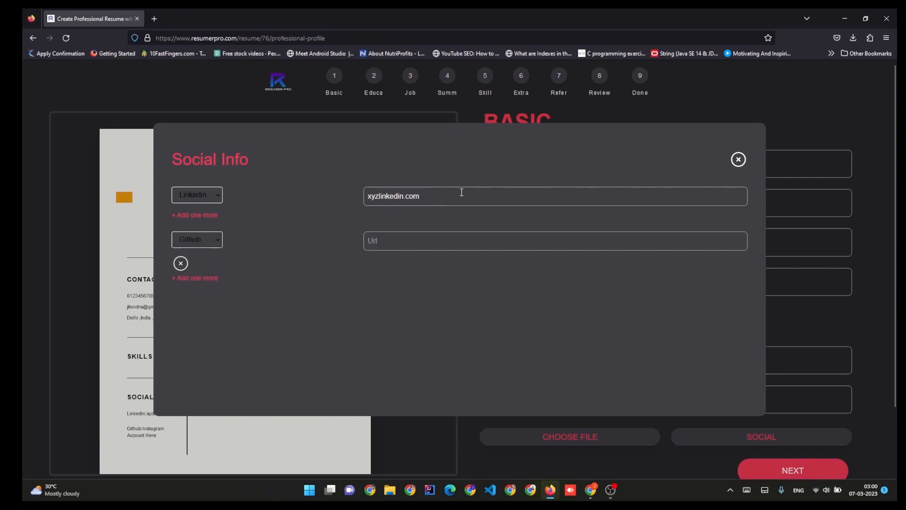
text(xyzlinkedin.com)
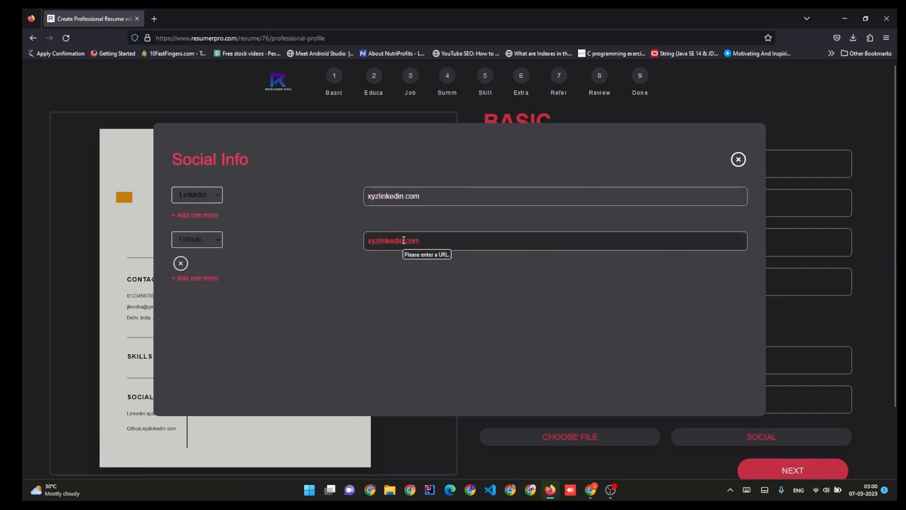
text(xyzgit.com)
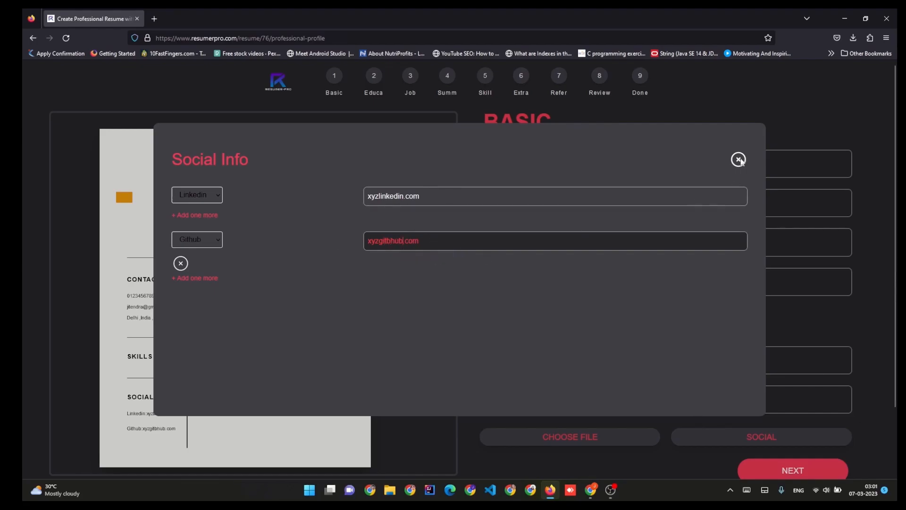
click(739, 159)
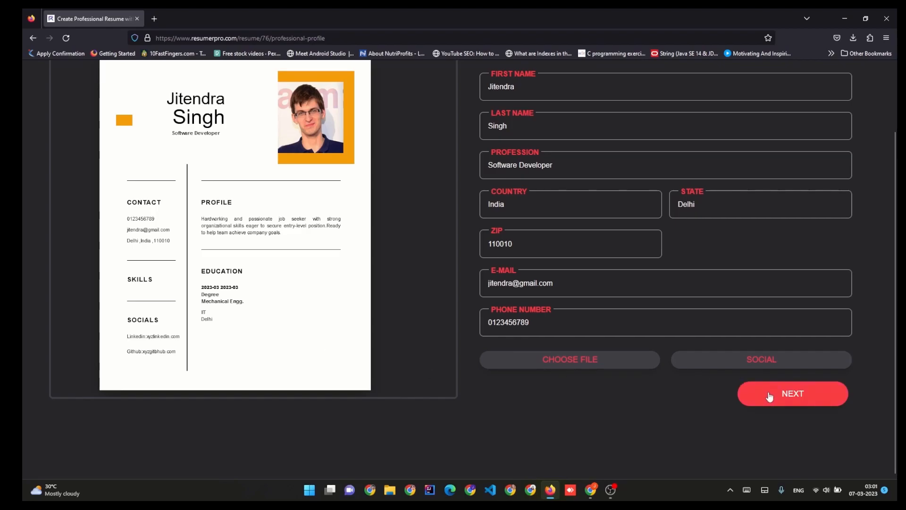
Enter Delhi University and a Computer Science degree in the Education form
click(792, 393)
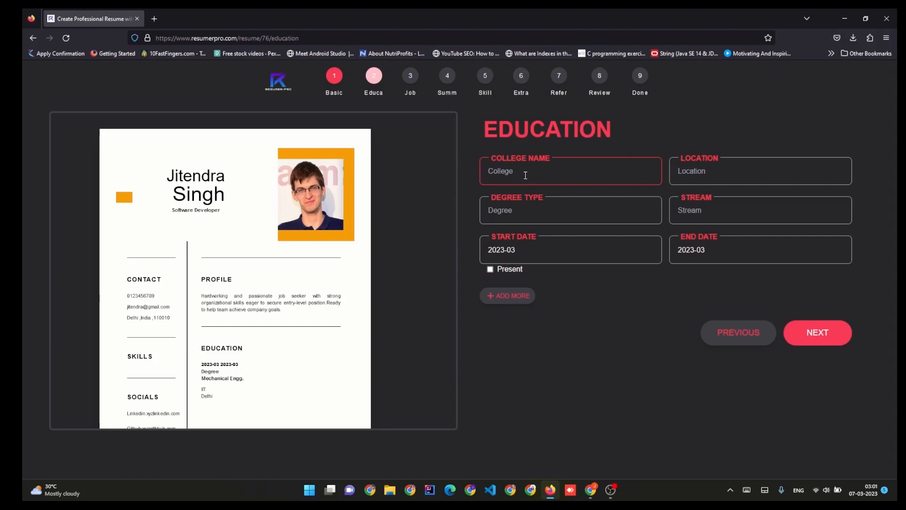
text(xyz University)
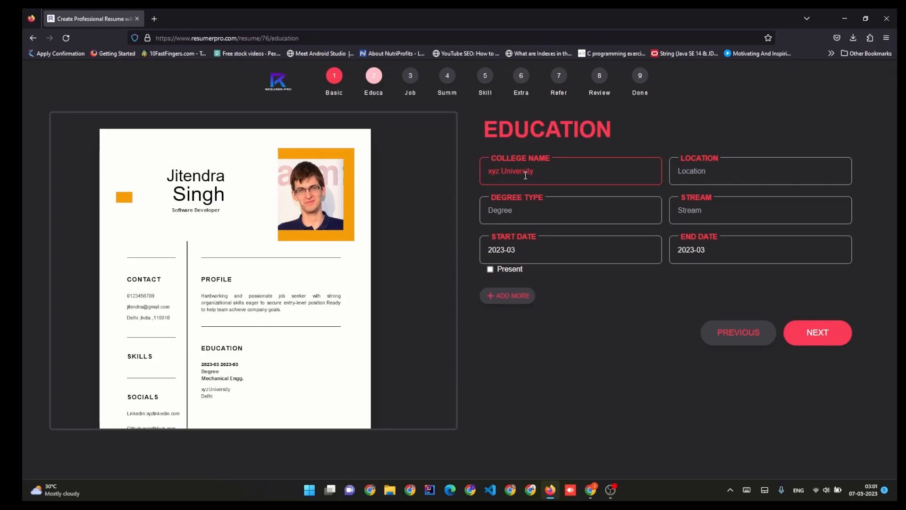
text(Delhi University)
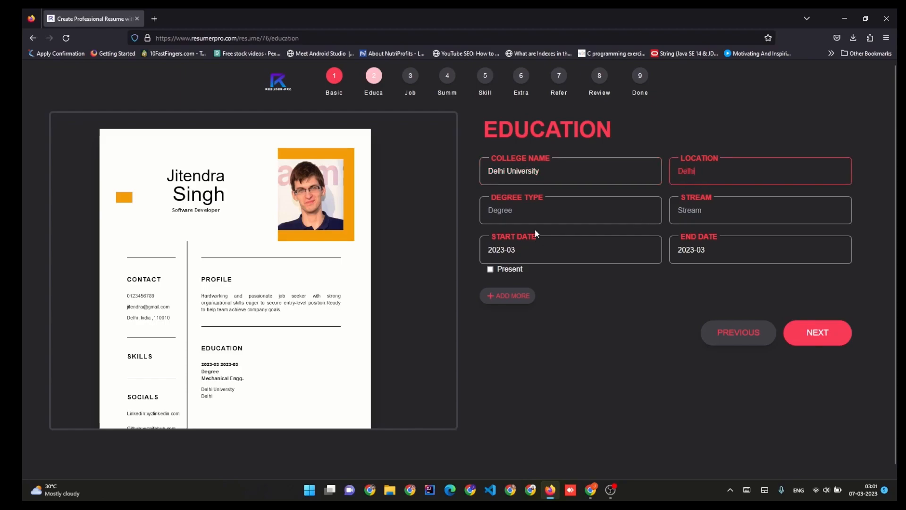
text(Computer Science)
click(571, 210)
text(B.Tech)
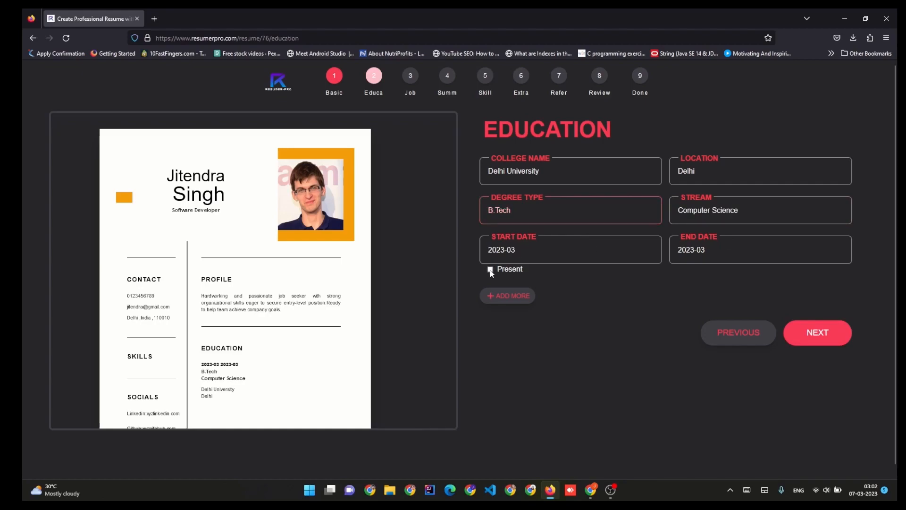
Mark the education as ongoing so it reads Present, then continue to Summary
click(490, 269)
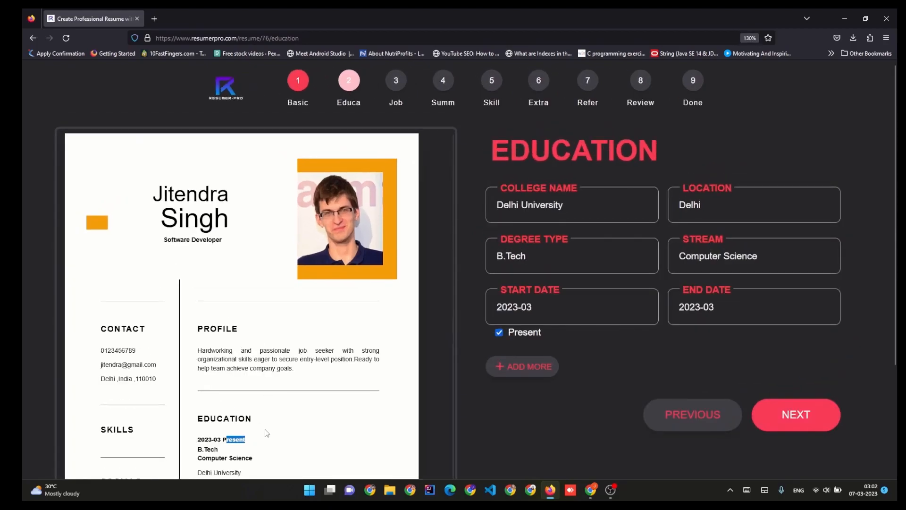
scroll(down, 3)
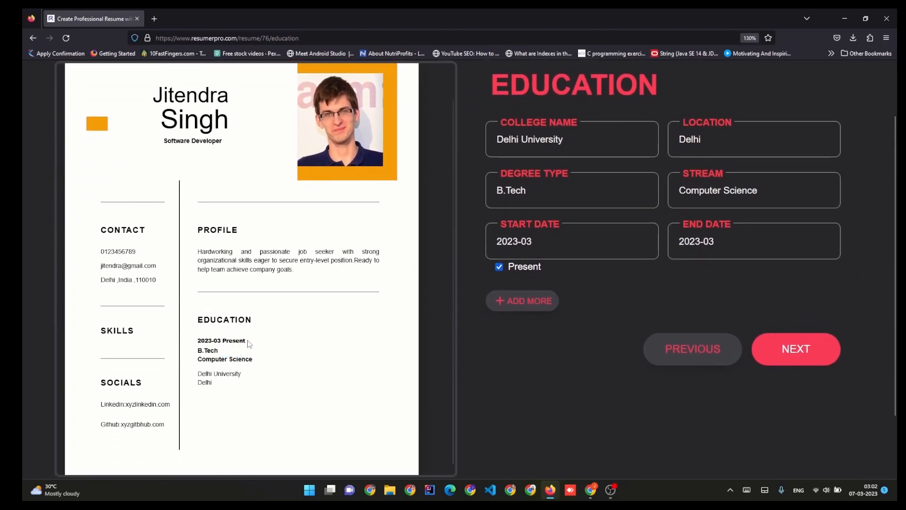
double_click(207, 350)
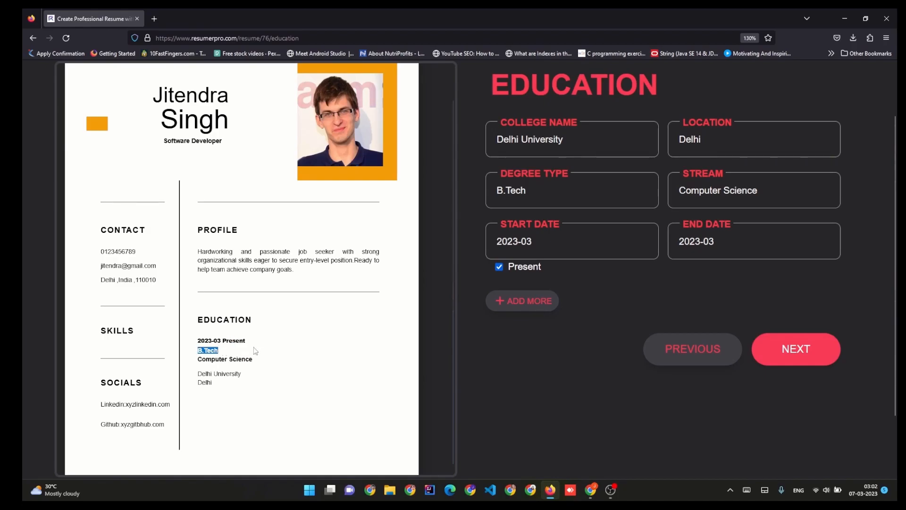
click(795, 349)
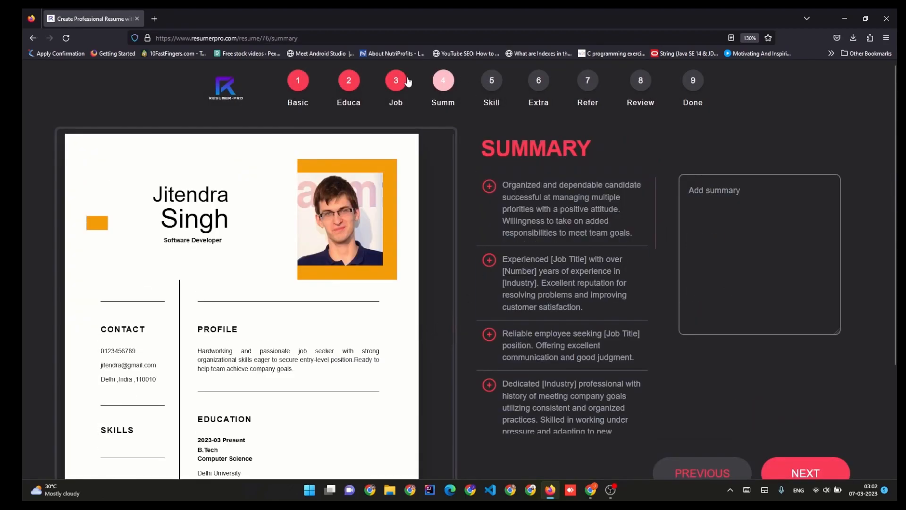
mouse_move(525, 143)
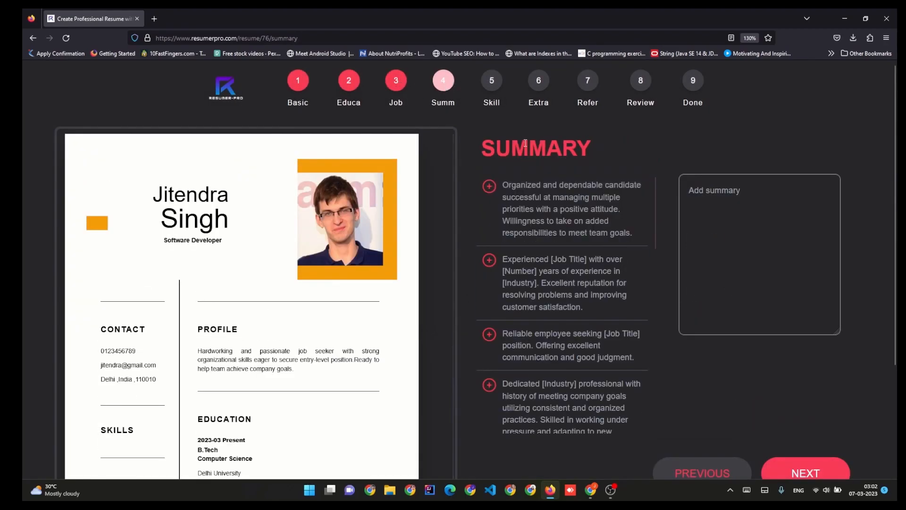
Add the suggested organized, dependable candidate summary to the profile
click(489, 186)
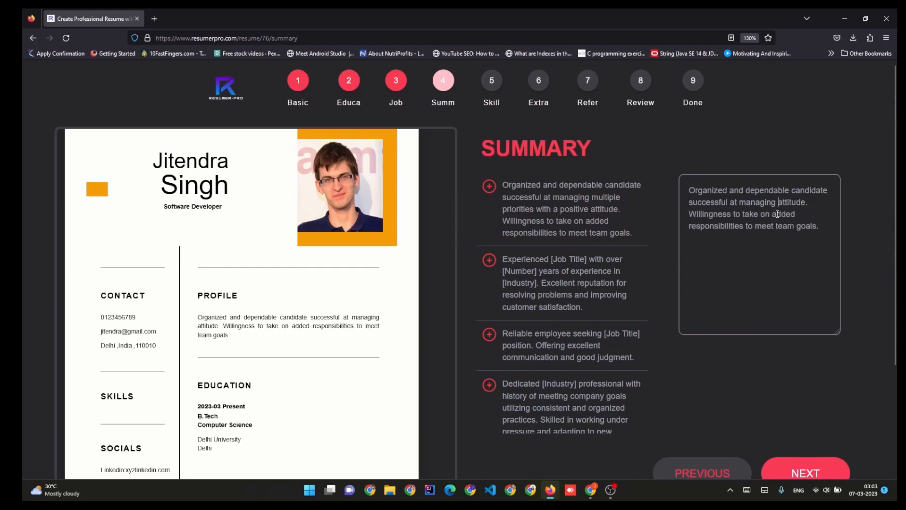
scroll(down, 3)
text( multiple priorities with a positive)
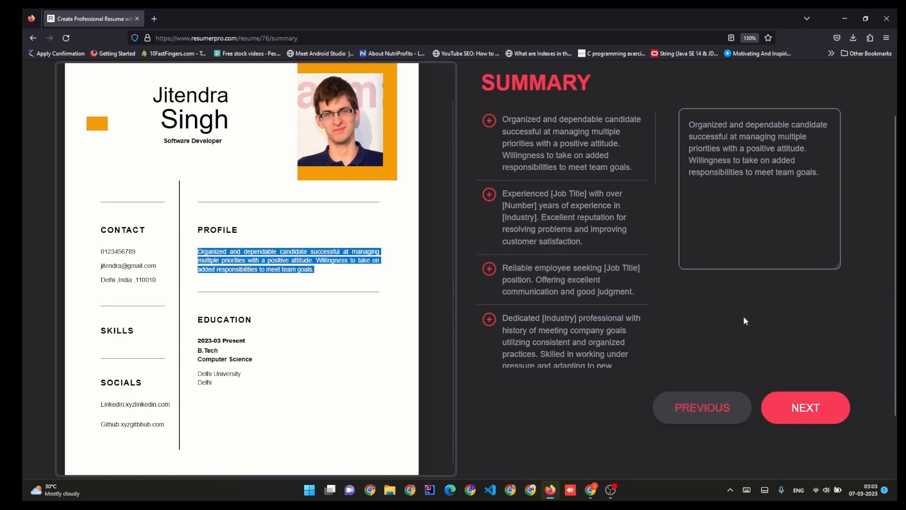
Add Self Motivated as a skill, rename Decision Making to Java, and continue
click(804, 407)
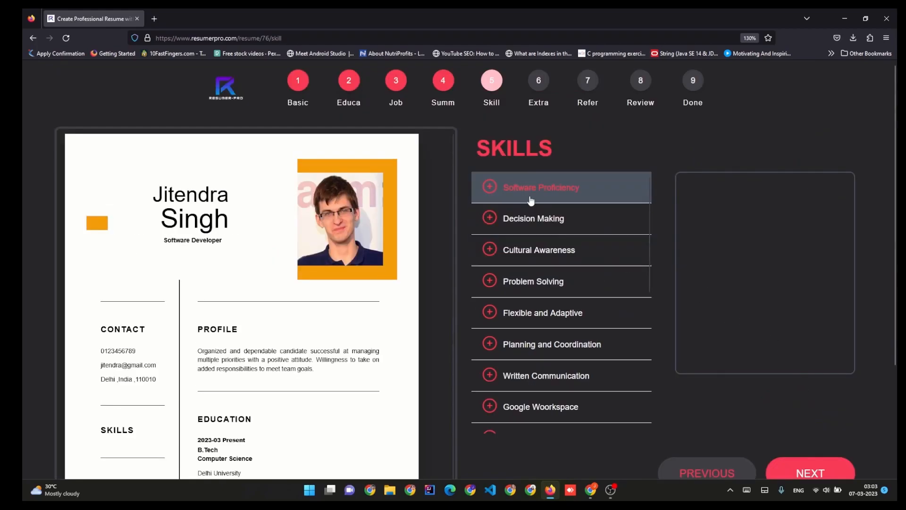
scroll(down, 3)
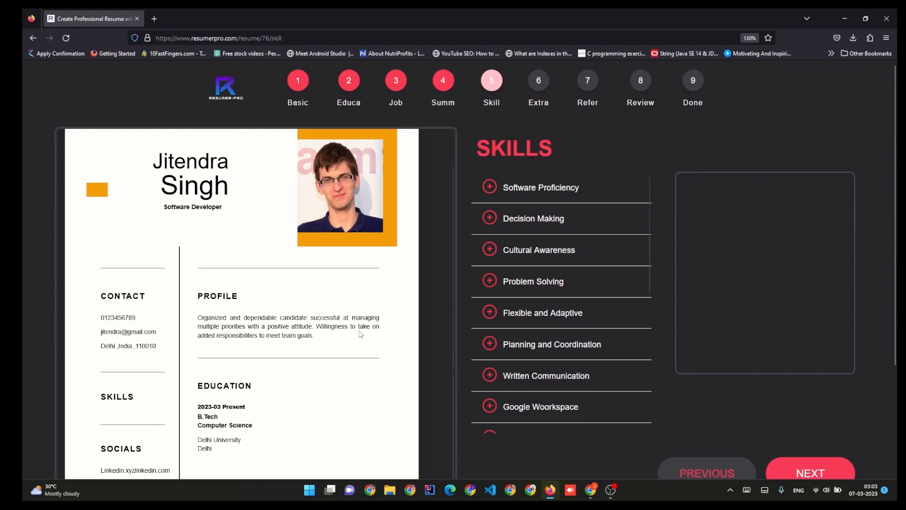
double_click(117, 396)
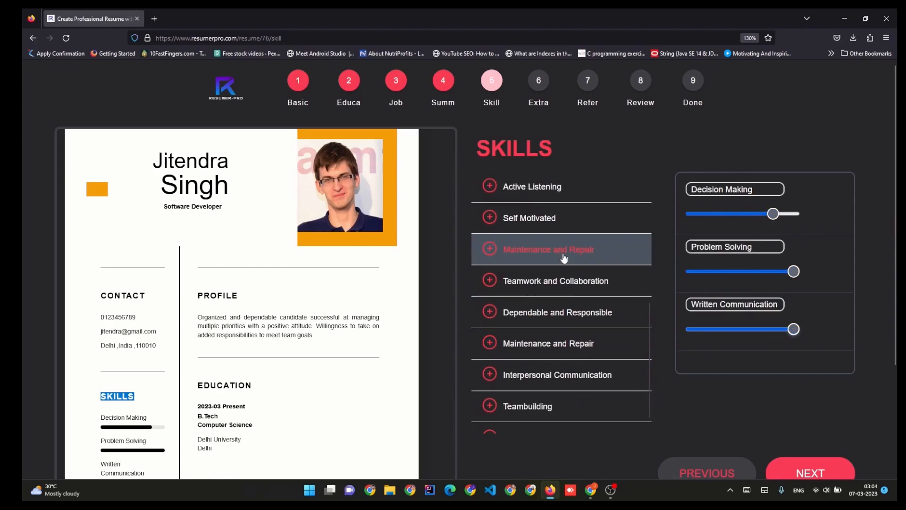
click(489, 219)
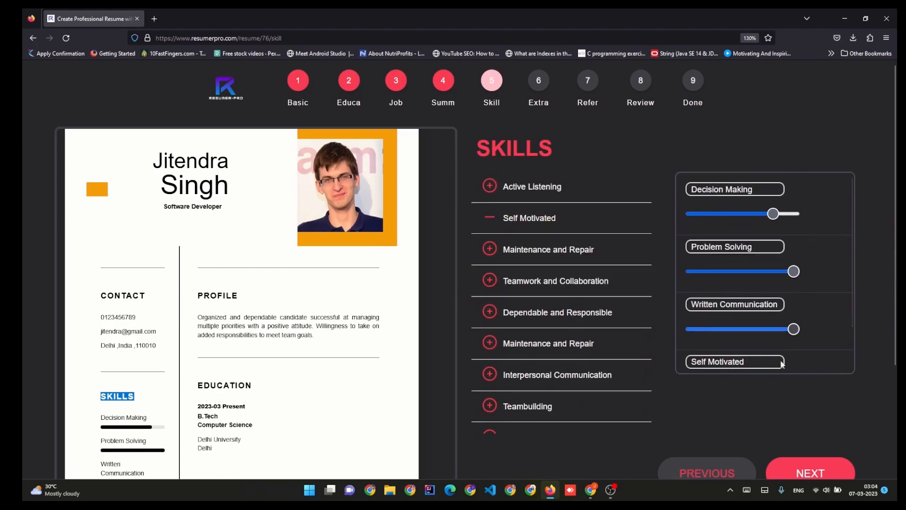
click(742, 189)
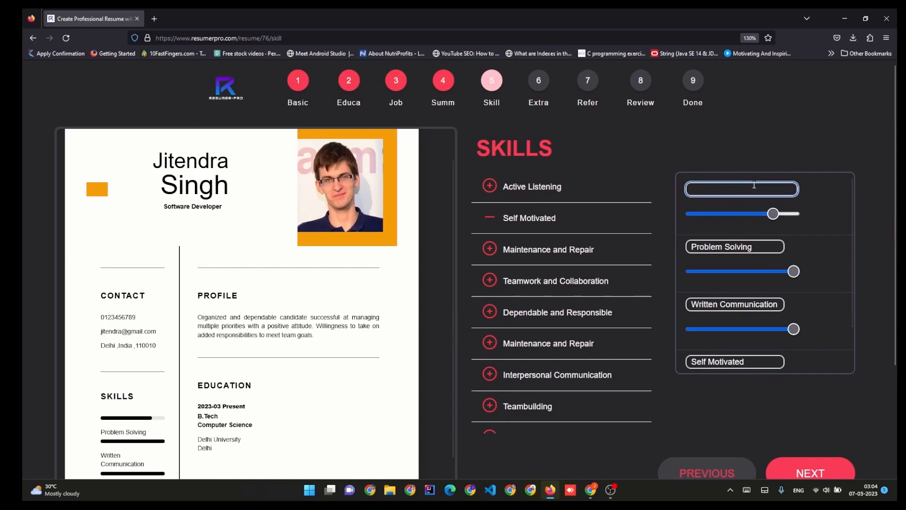
text(Java)
click(735, 362)
text(Python)
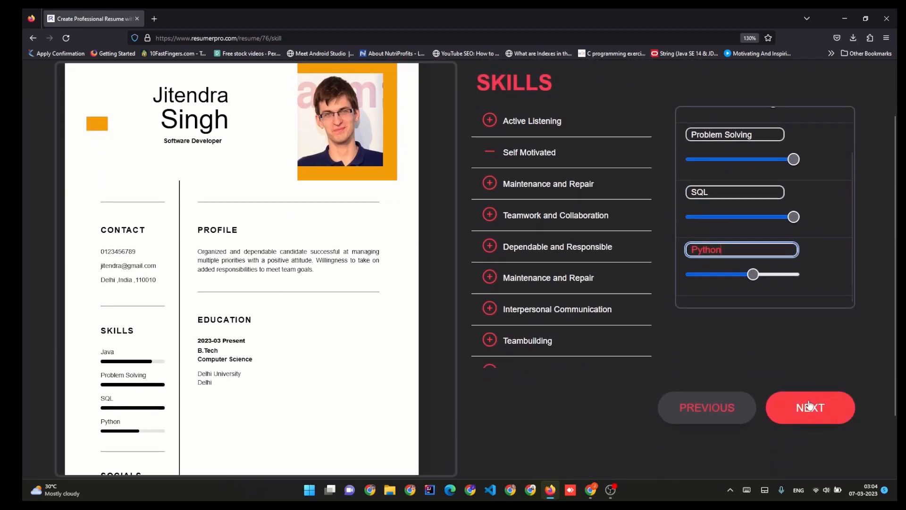
click(811, 408)
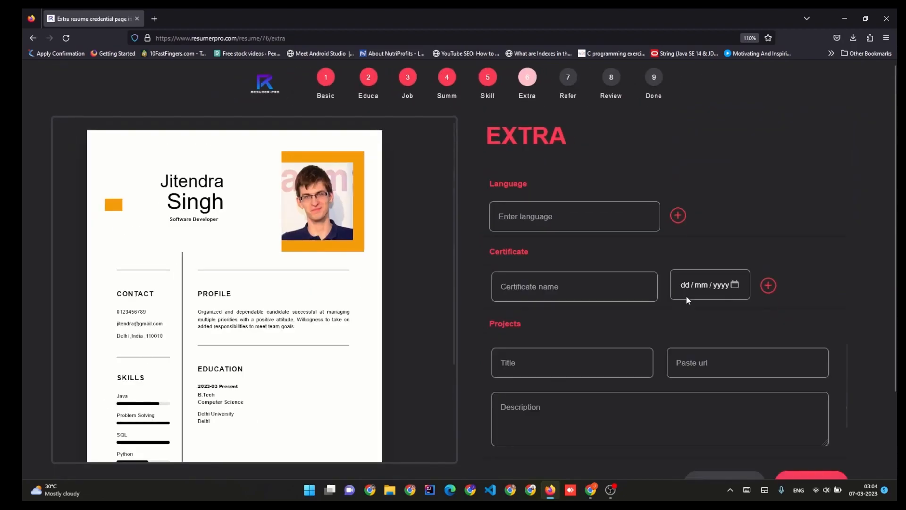
Add English, Hindi and Spanish as languages
click(574, 216)
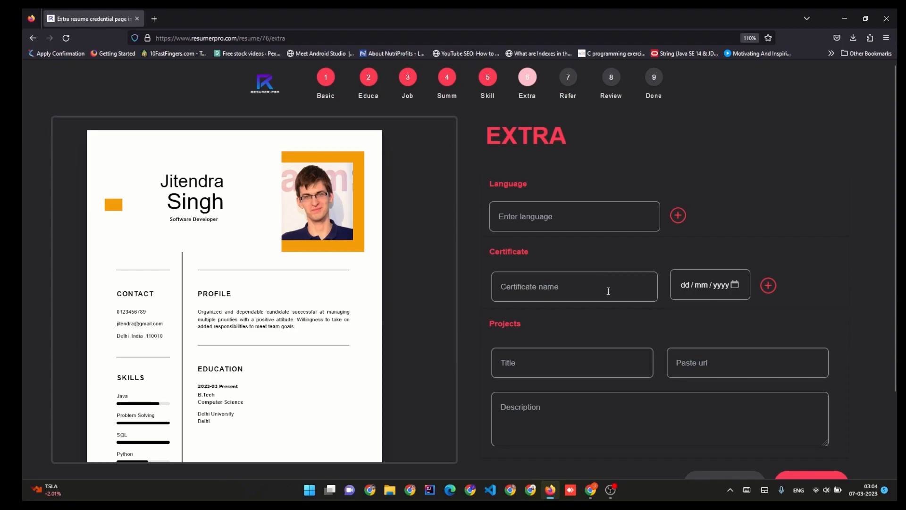
mouse_move(599, 362)
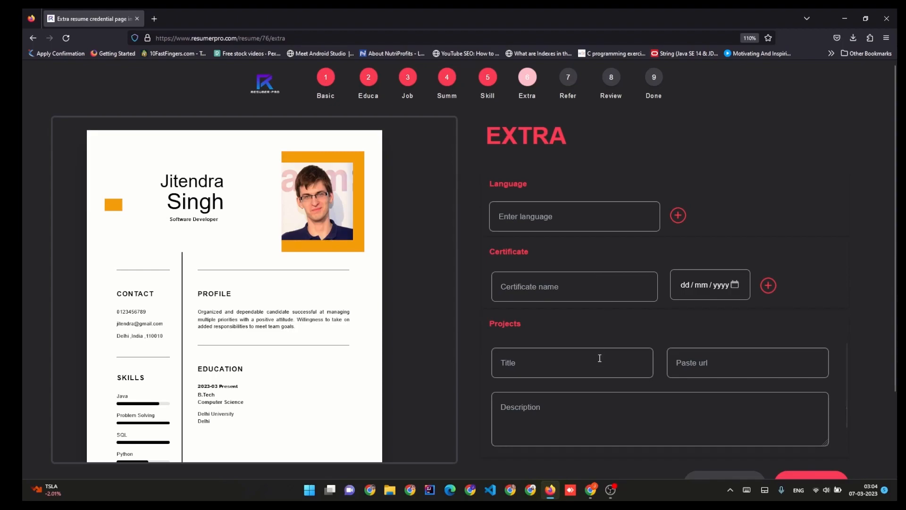
click(574, 217)
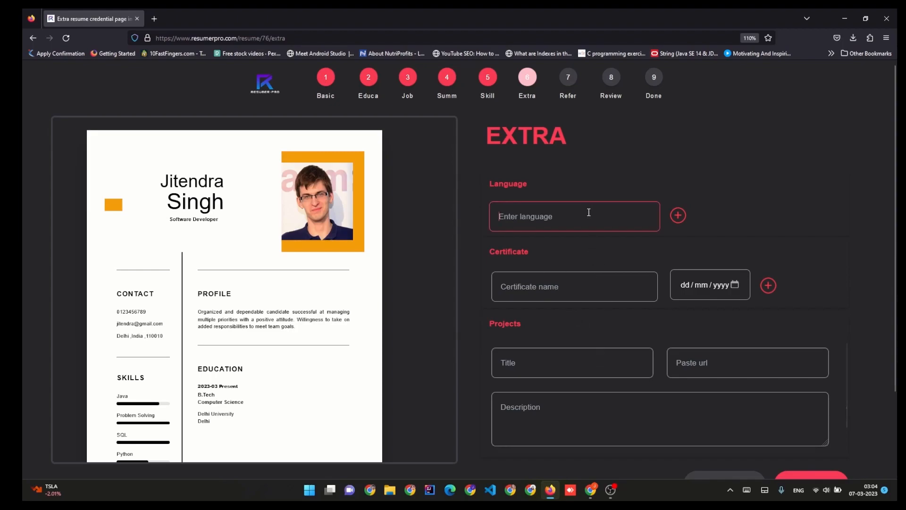
text(English)
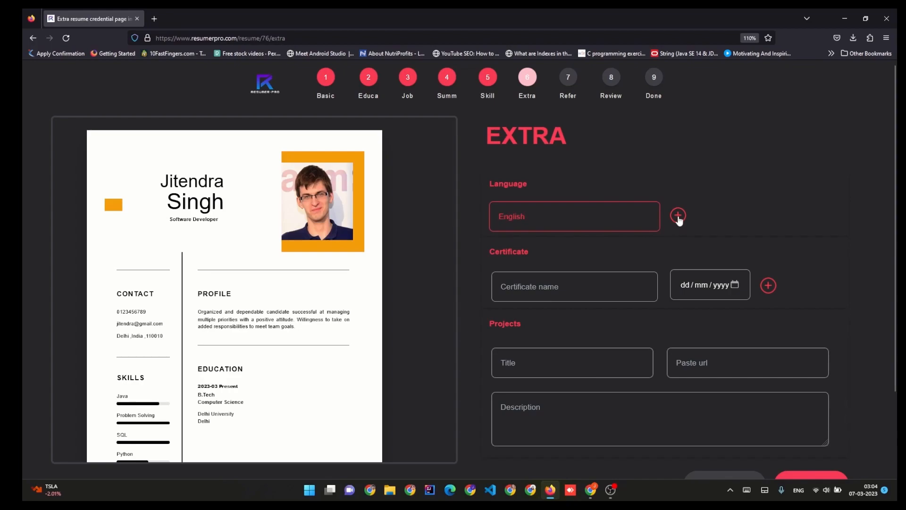
click(678, 216)
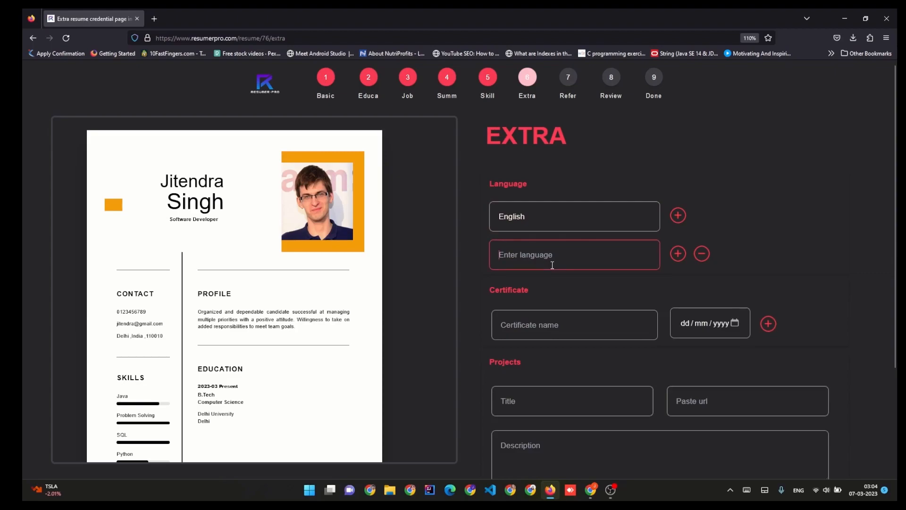
click(678, 253)
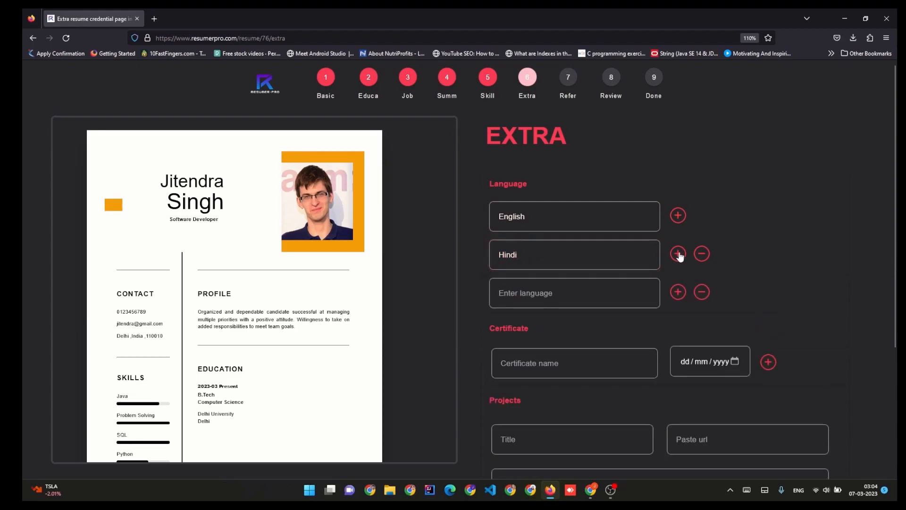
text(Spanish)
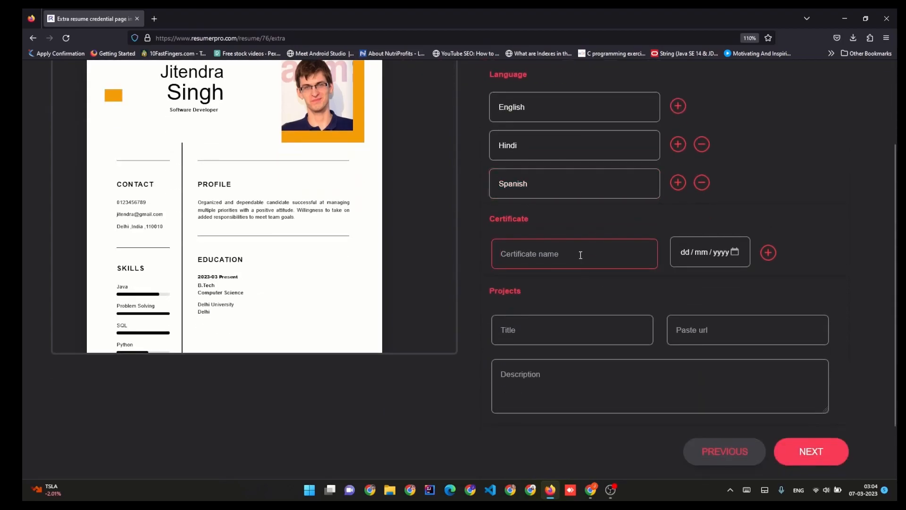
Add an Xyz Certificate dated 22 March 2023
text(x)
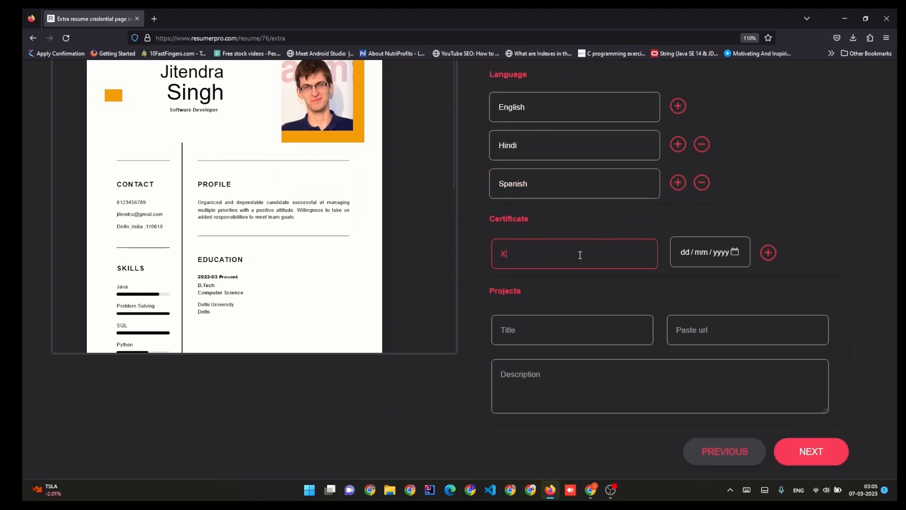
text(Xyz Certificate)
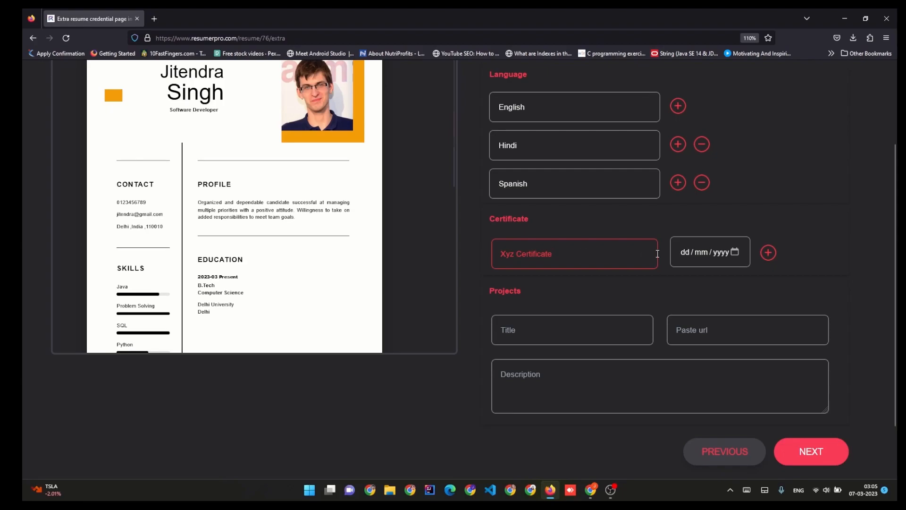
click(710, 252)
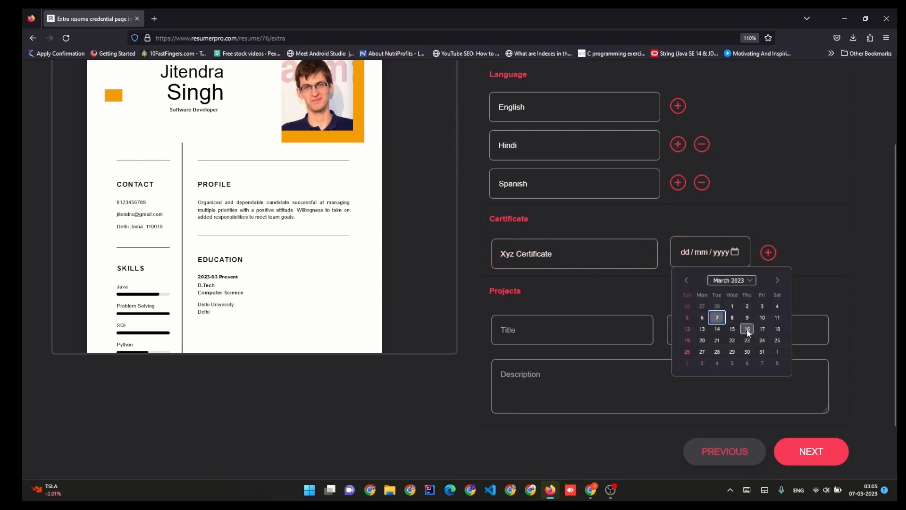
click(732, 340)
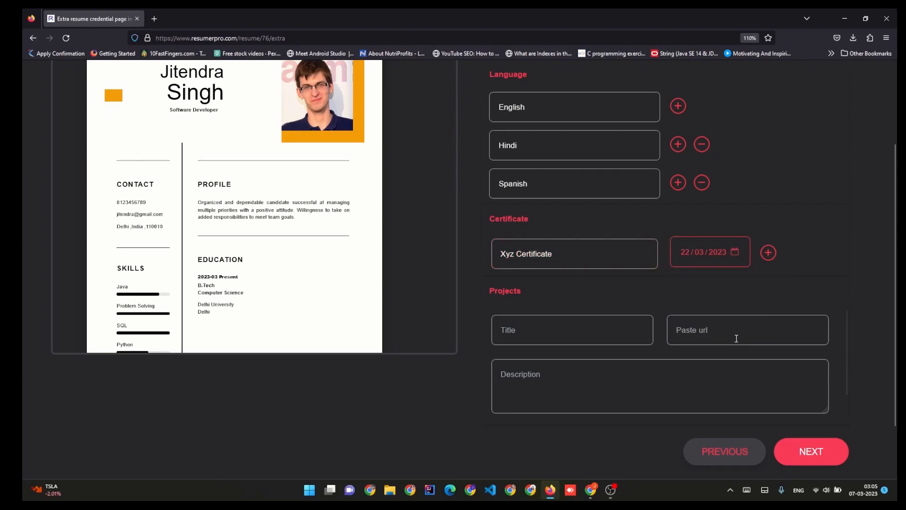
click(572, 329)
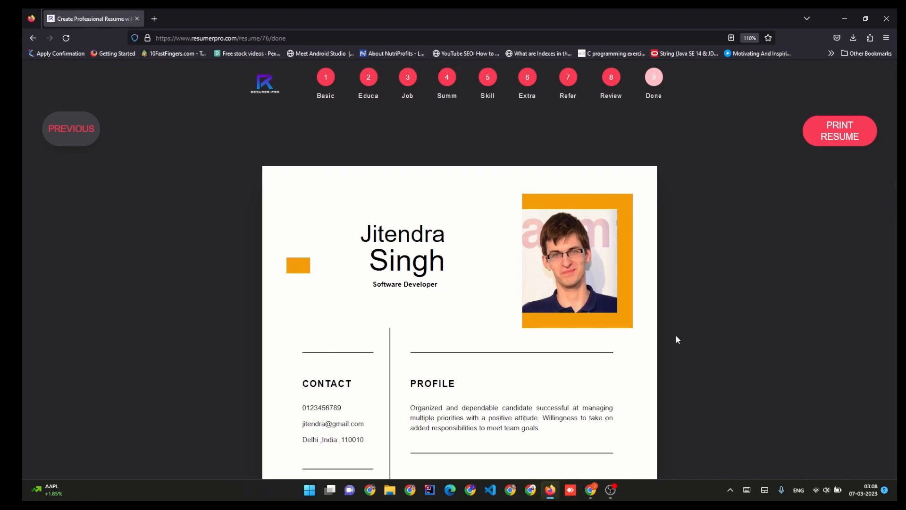
Scroll through the completed resume preview on the Done step
scroll(down, 3)
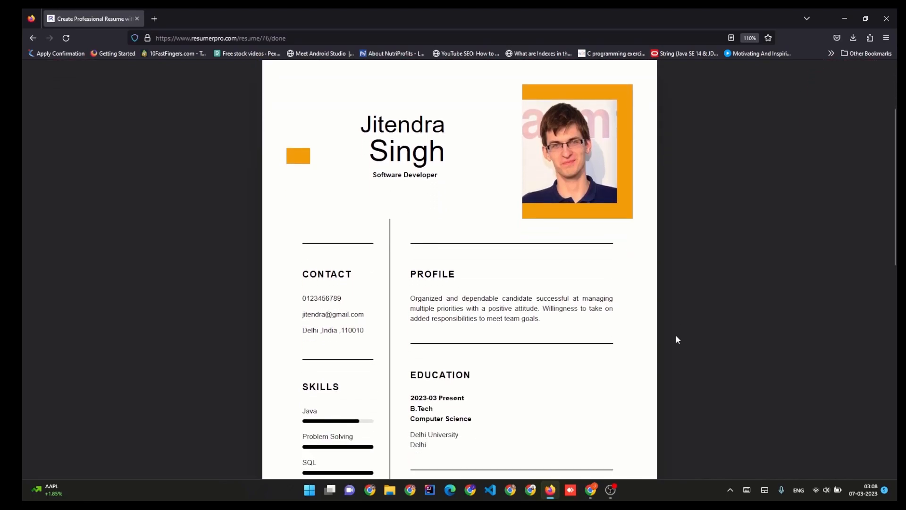
scroll(up, 3)
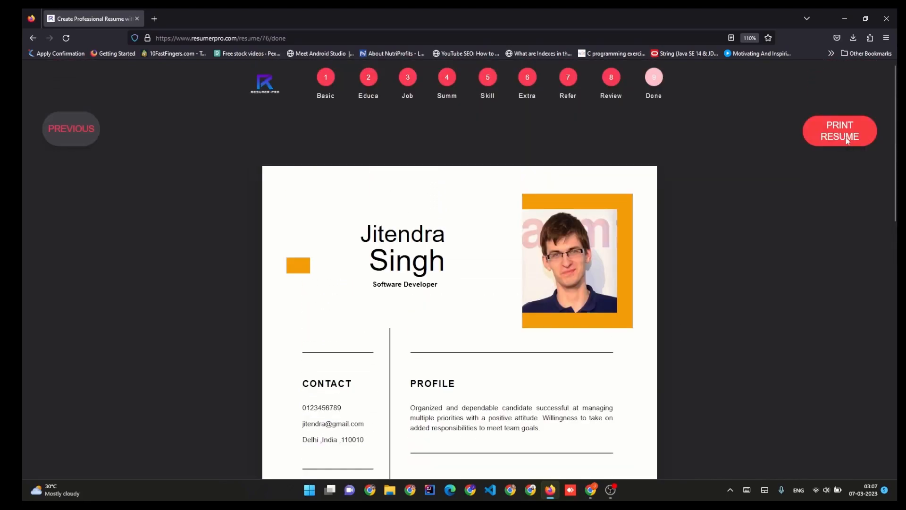